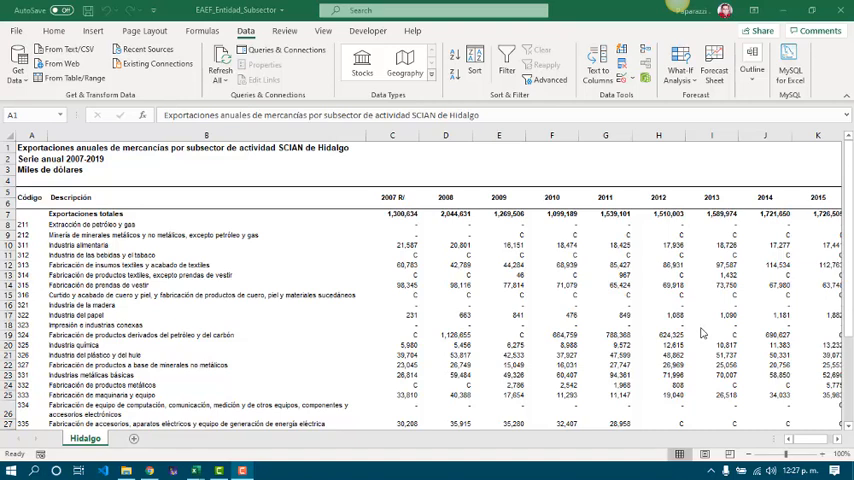
pyautogui.moveTo(352, 166)
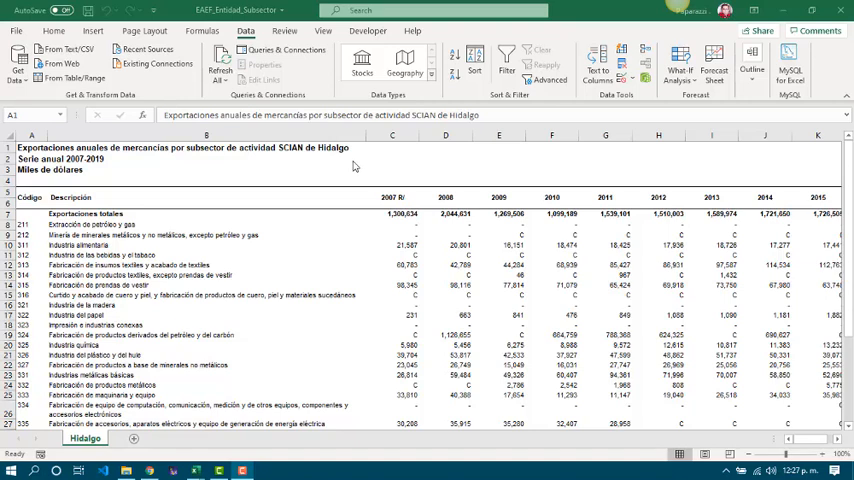
pyautogui.moveTo(248, 252)
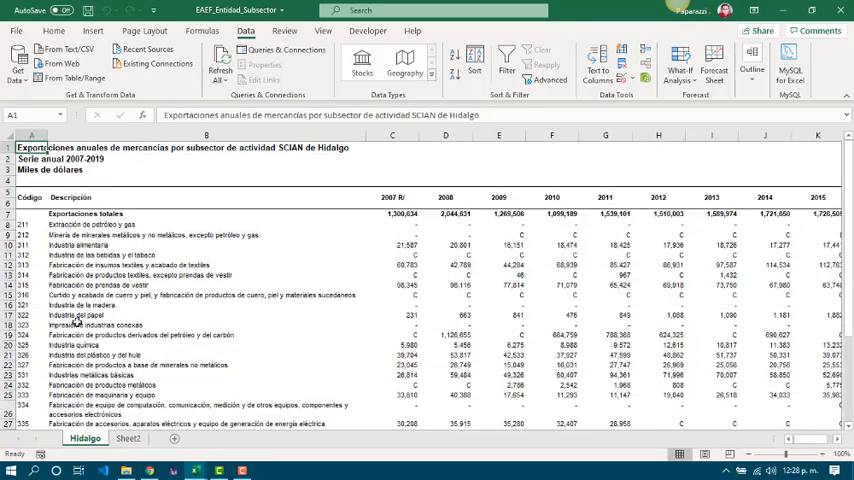
# Step: Select the Hidalgo export table starting from the Código header cell
pyautogui.click(30, 180)
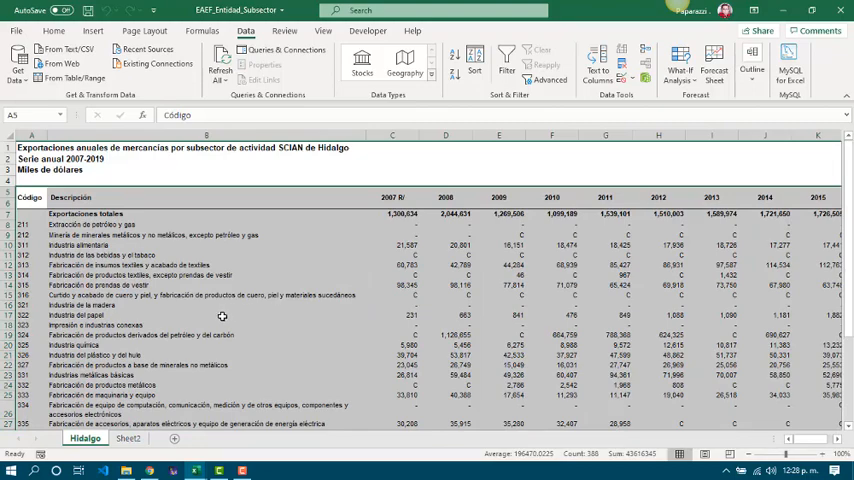
# Step: Copy the marked export table and paste it into Sheet2 at A1
pyautogui.press('ctrl+c')
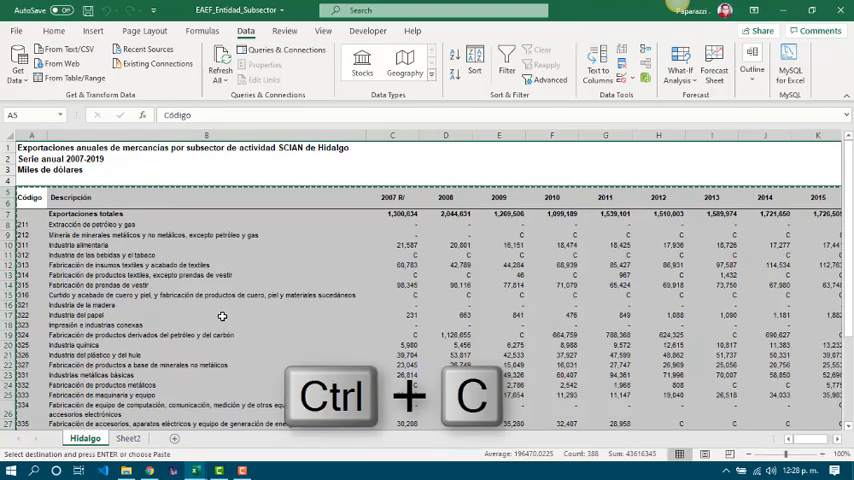
pyautogui.click(128, 438)
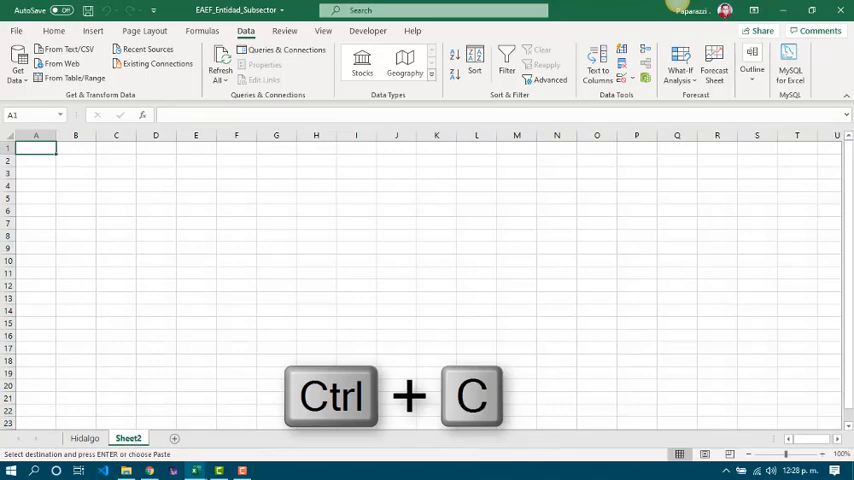
pyautogui.click(52, 32)
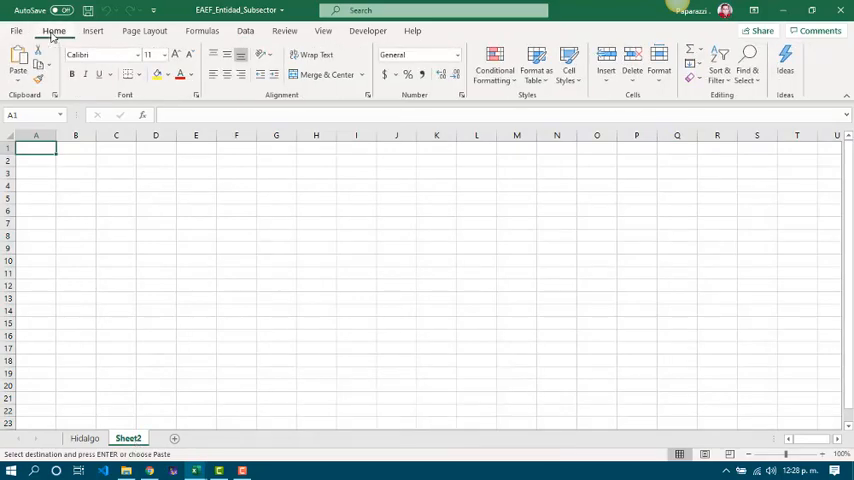
pyautogui.click(18, 64)
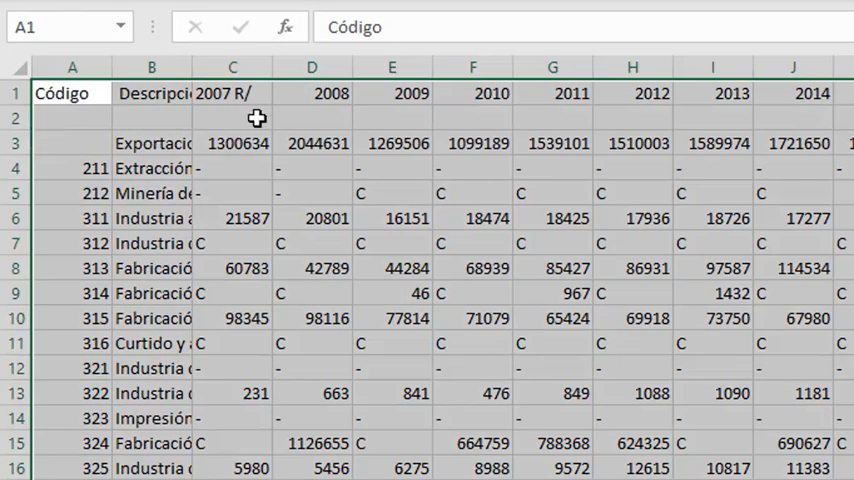
# Step: Delete the blank row and the overall total row beneath the header
pyautogui.moveTo(16, 118); pyautogui.dragTo(16, 144)
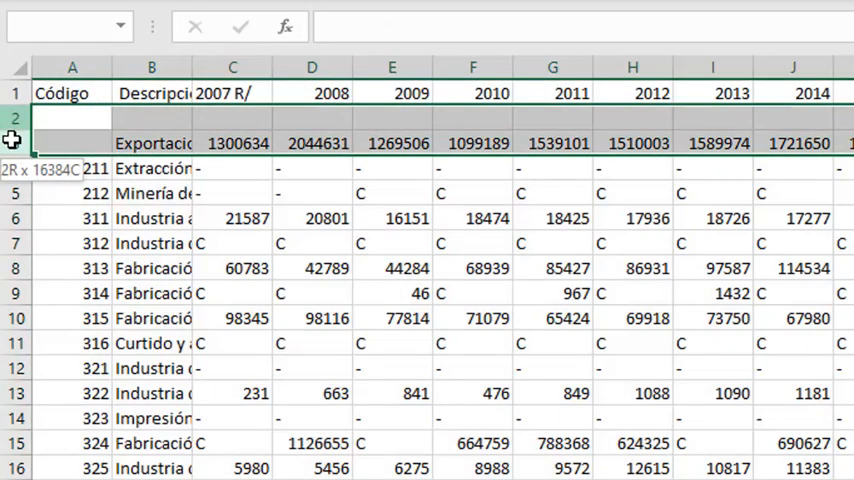
pyautogui.rightClick(70, 118)
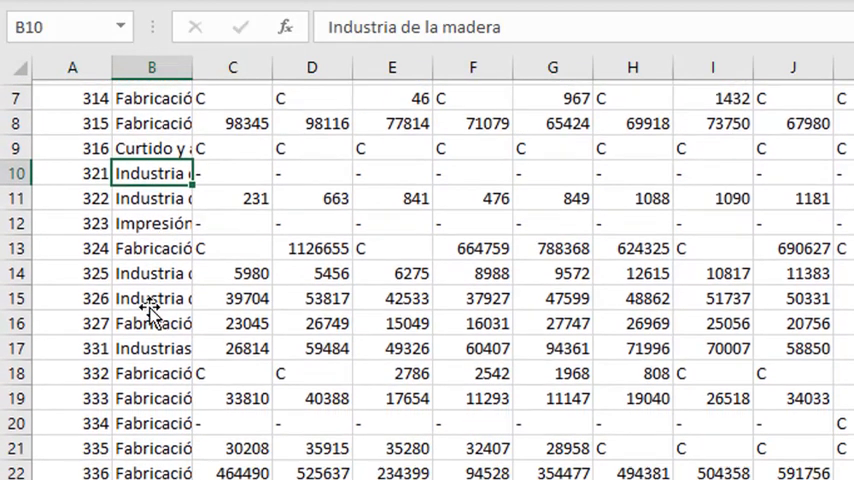
pyautogui.scroll(3)
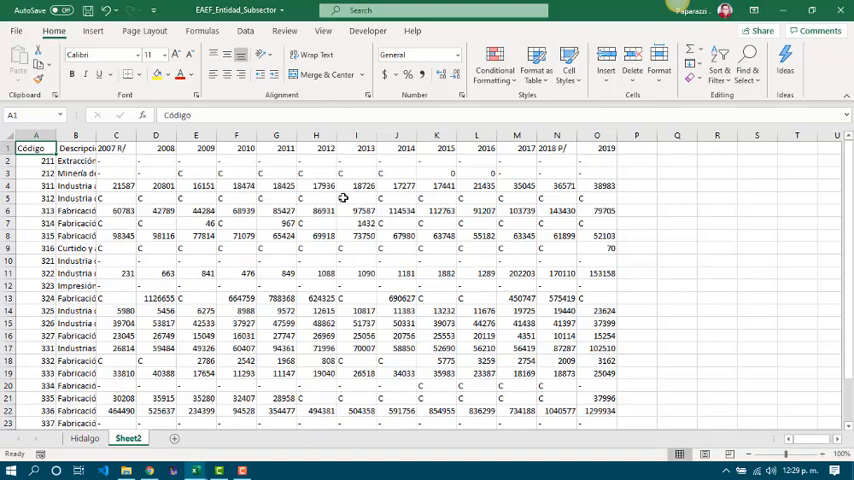
pyautogui.moveTo(220, 158)
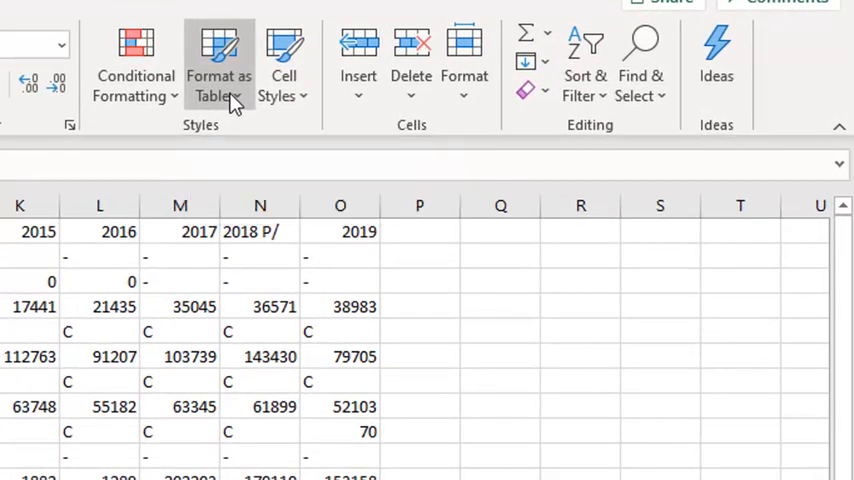
# Step: Format $A$1:$O$25 as a light blue table with headers
pyautogui.click(220, 64)
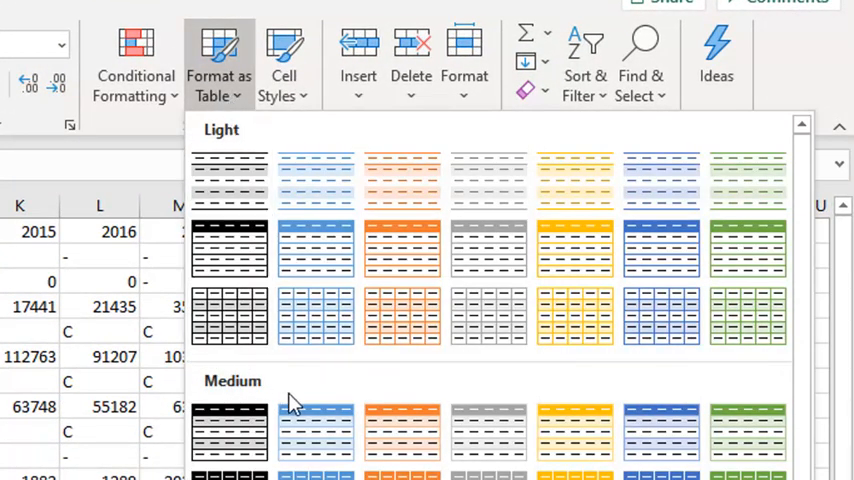
pyautogui.scroll(-3)
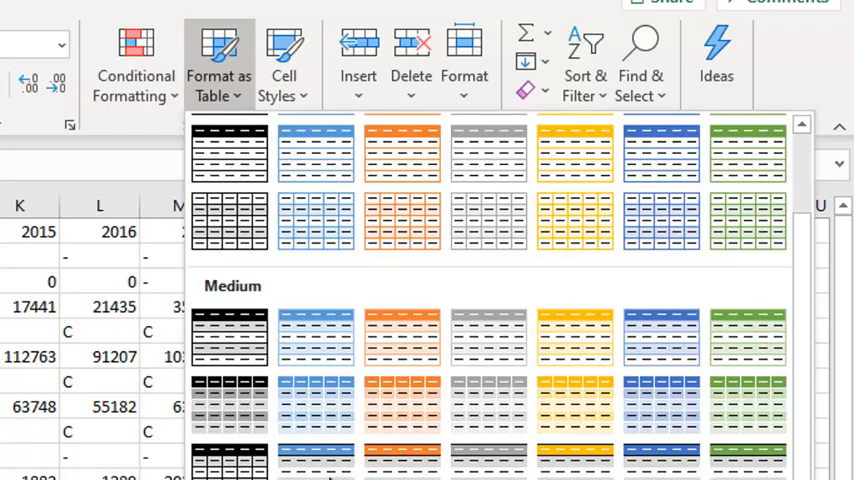
pyautogui.scroll(3)
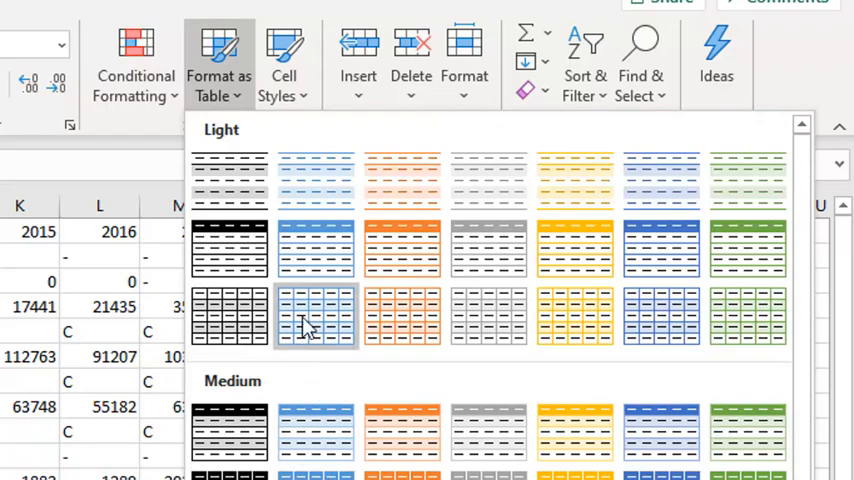
pyautogui.click(316, 316)
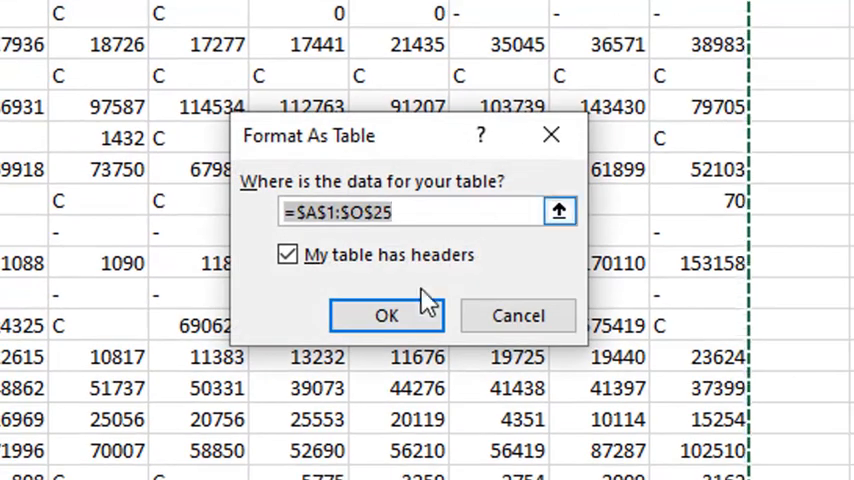
pyautogui.click(386, 316)
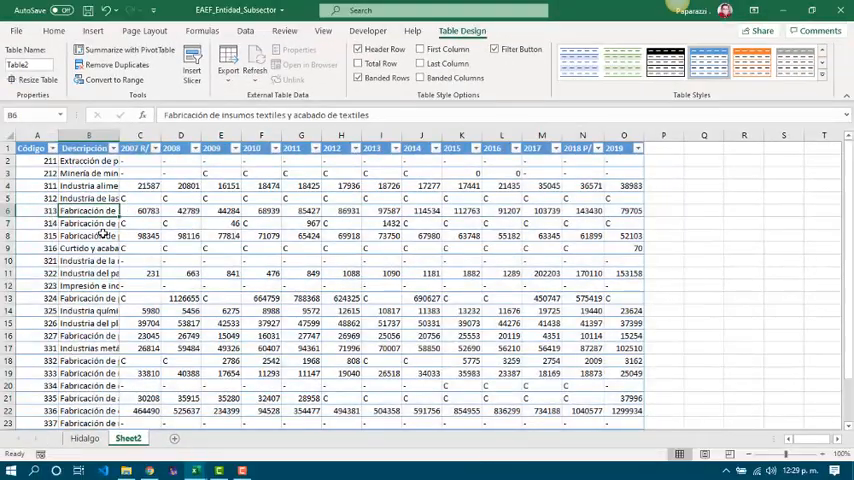
# Step: Rename the new table to Data
pyautogui.click(84, 160)
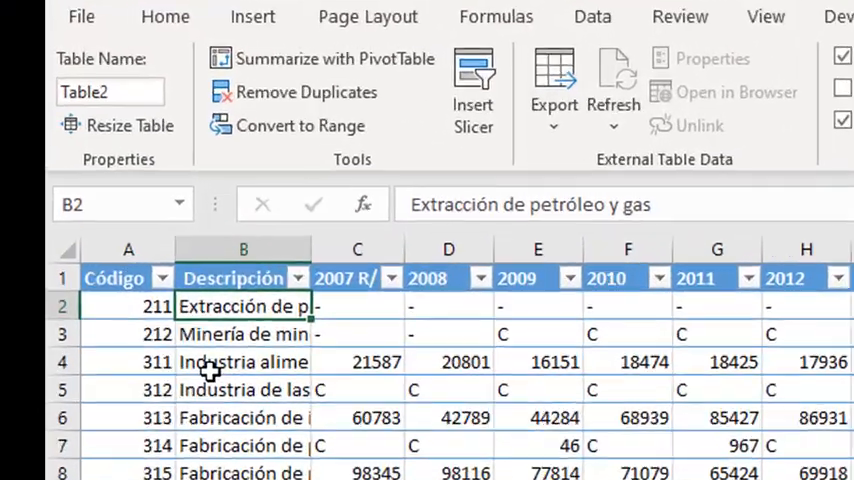
pyautogui.moveTo(110, 92)
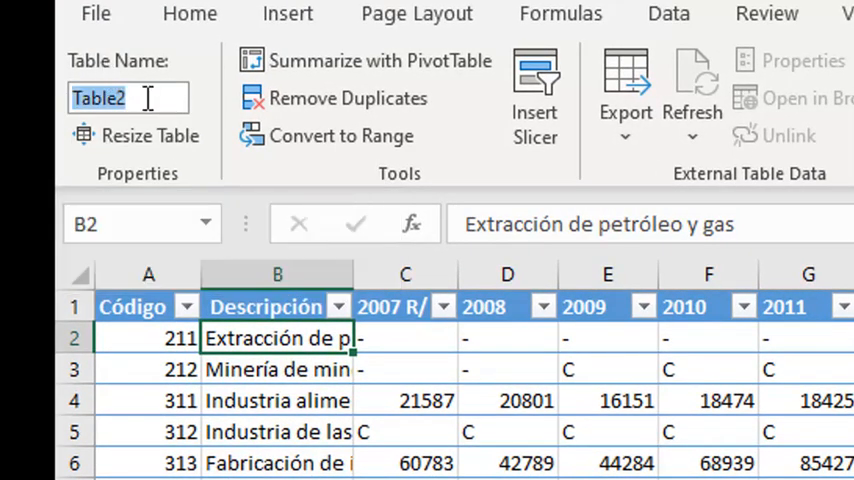
pyautogui.write('Data')
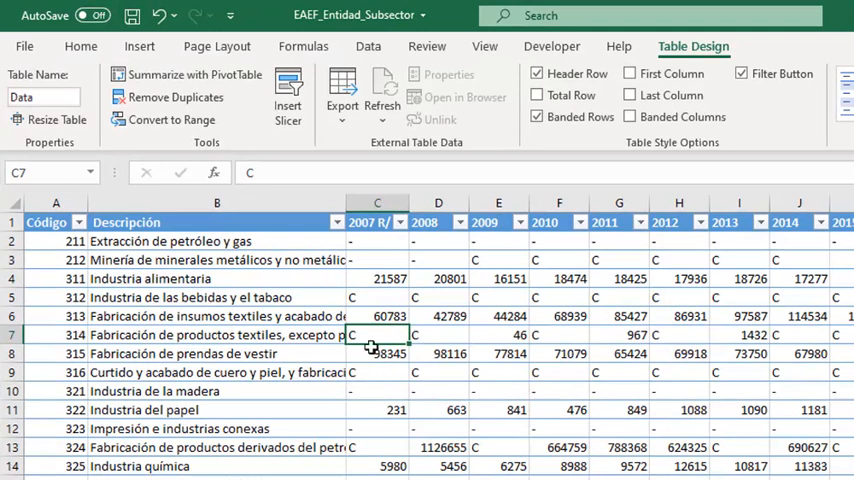
pyautogui.click(376, 240)
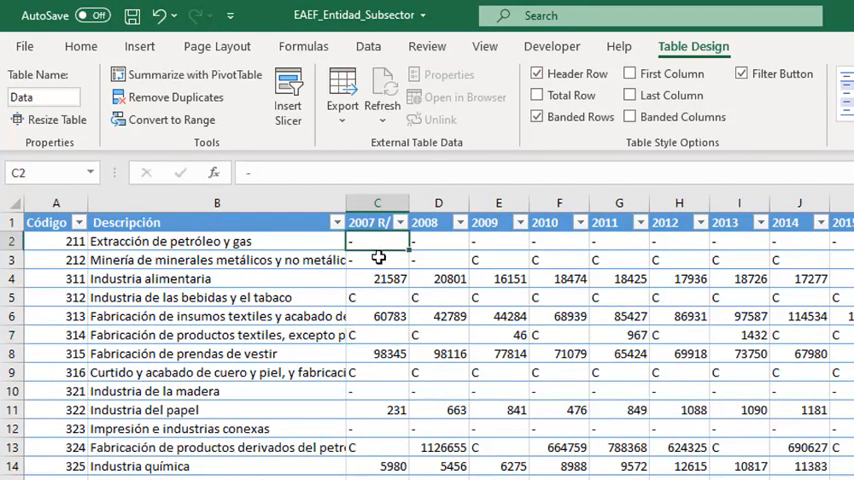
pyautogui.click(498, 260)
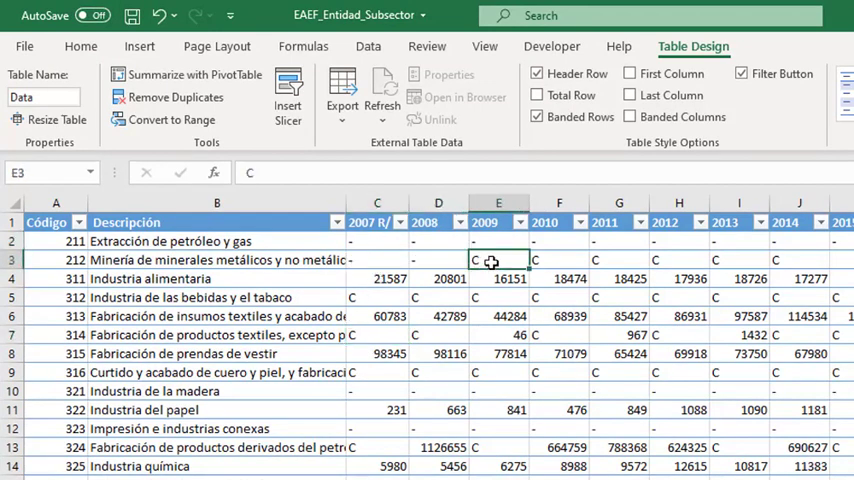
pyautogui.click(620, 260)
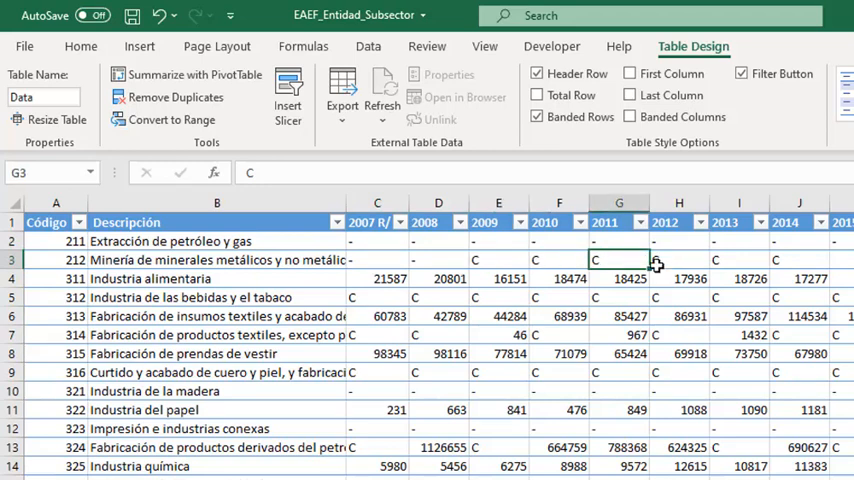
pyautogui.moveTo(368, 240)
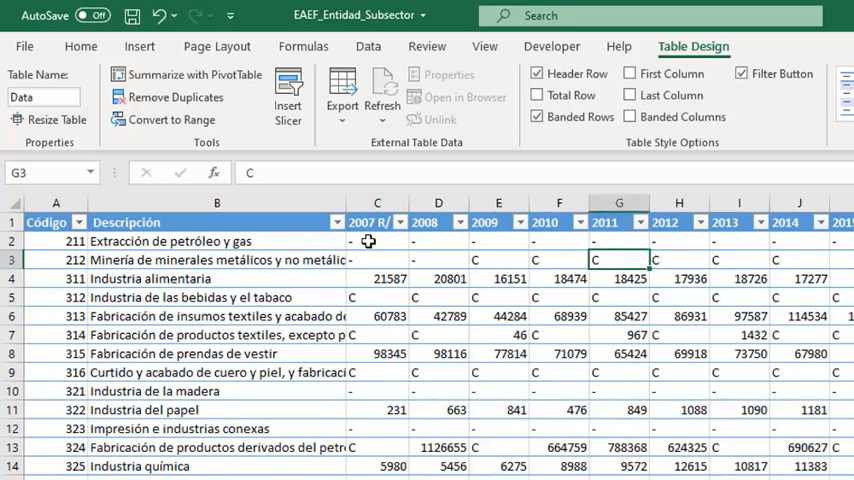
pyautogui.click(376, 240)
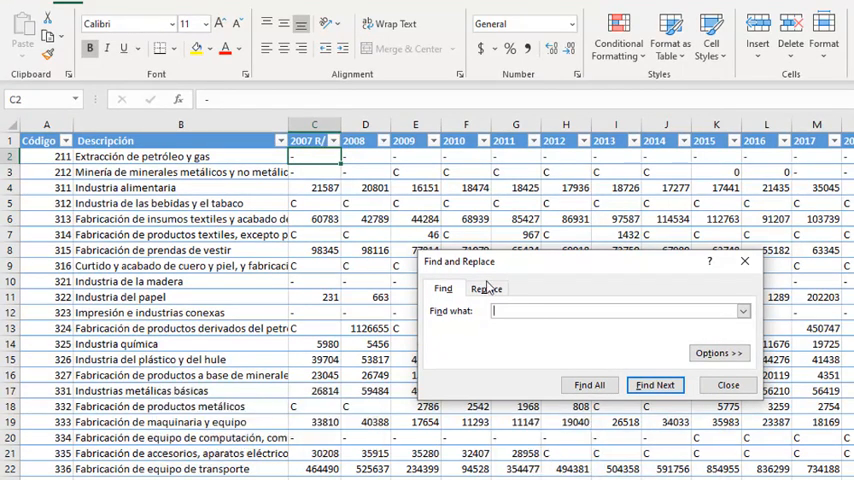
# Step: Replace every C with nothing, accepting the 147 replacements notice
pyautogui.click(488, 288)
pyautogui.write('-')
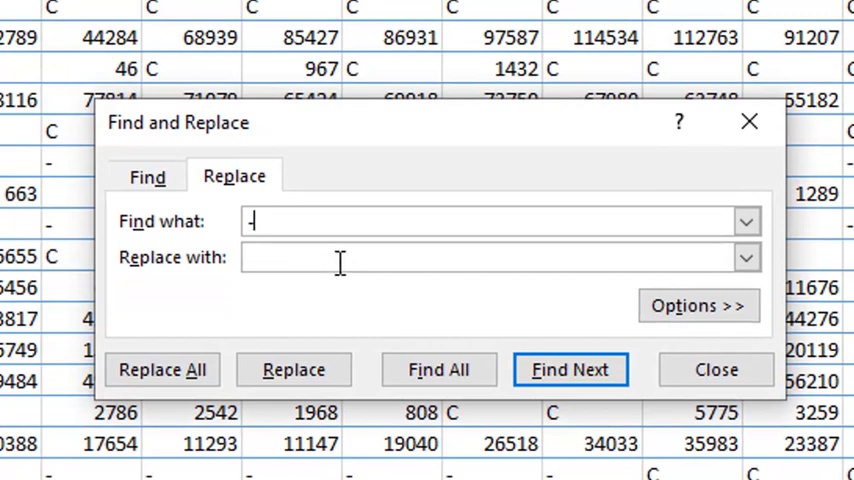
pyautogui.click(490, 256)
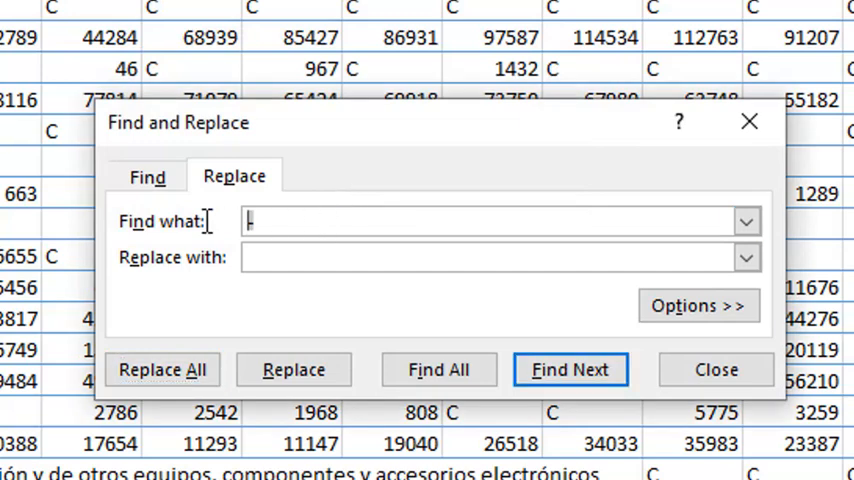
pyautogui.write('C')
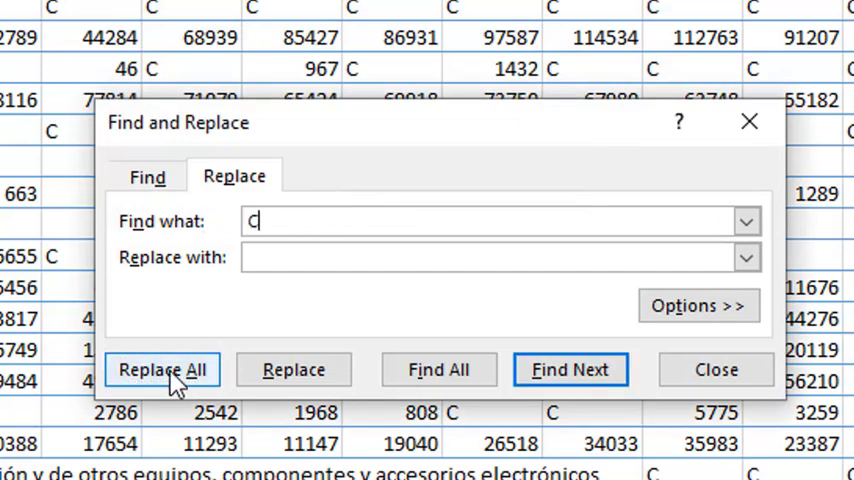
pyautogui.click(160, 368)
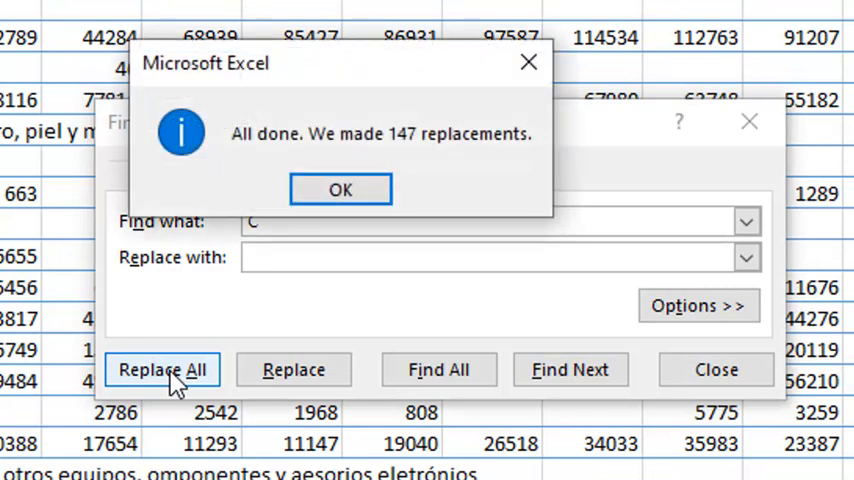
pyautogui.moveTo(284, 240)
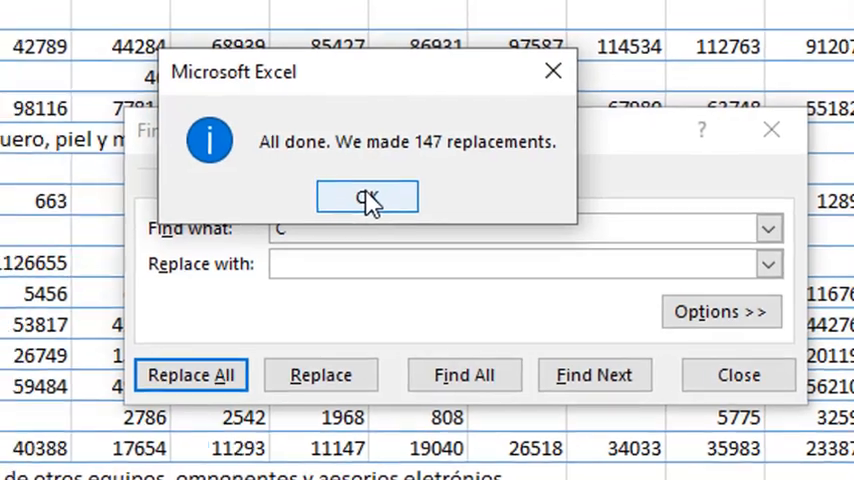
pyautogui.click(368, 196)
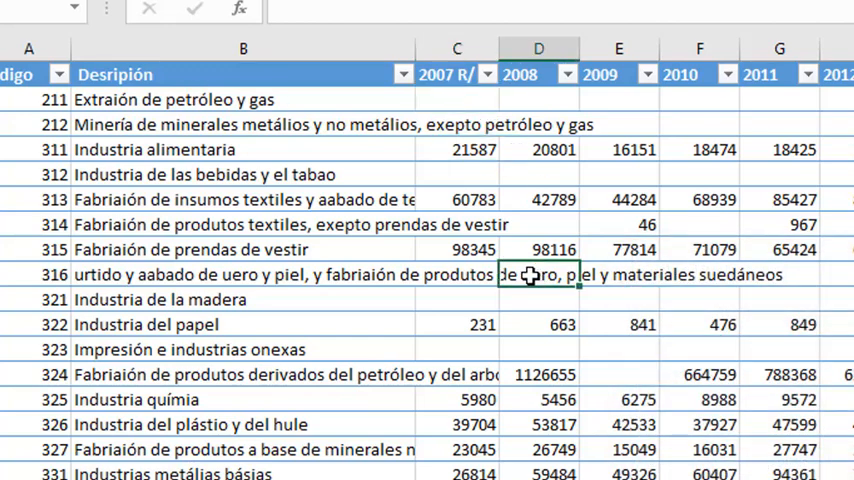
# Step: Undo the Replace All that stripped the letter c from descriptions
pyautogui.press('ctrl+z')
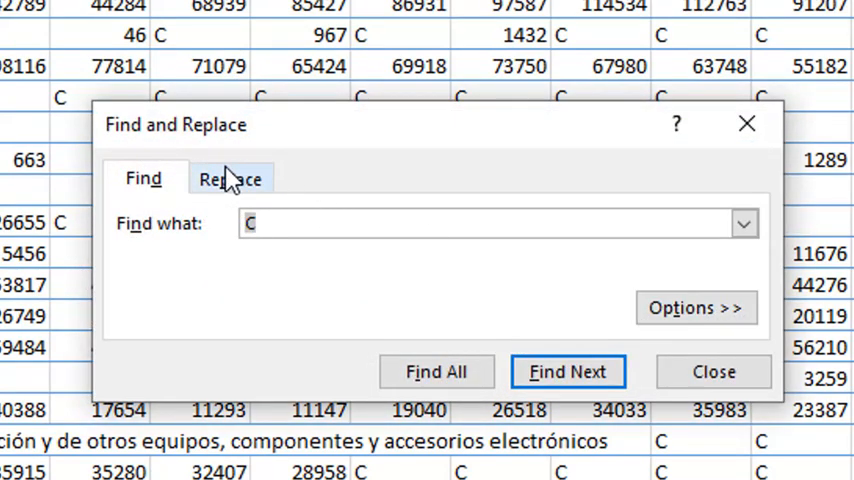
# Step: Replace only whole-cell, case-matched C placeholders with nothing, clearing 70 cells
pyautogui.click(232, 178)
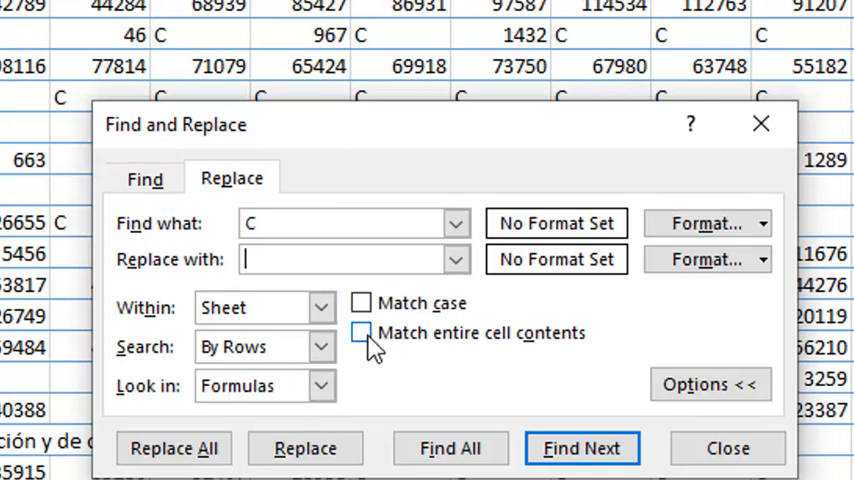
pyautogui.click(360, 302)
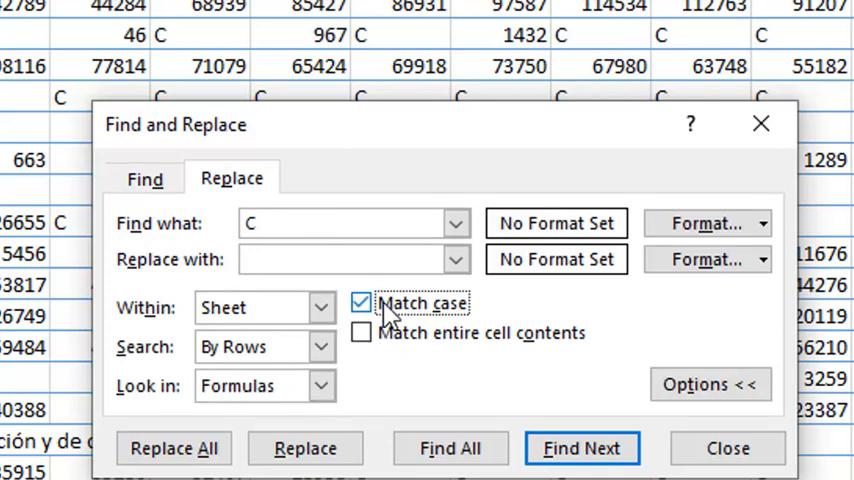
pyautogui.click(360, 332)
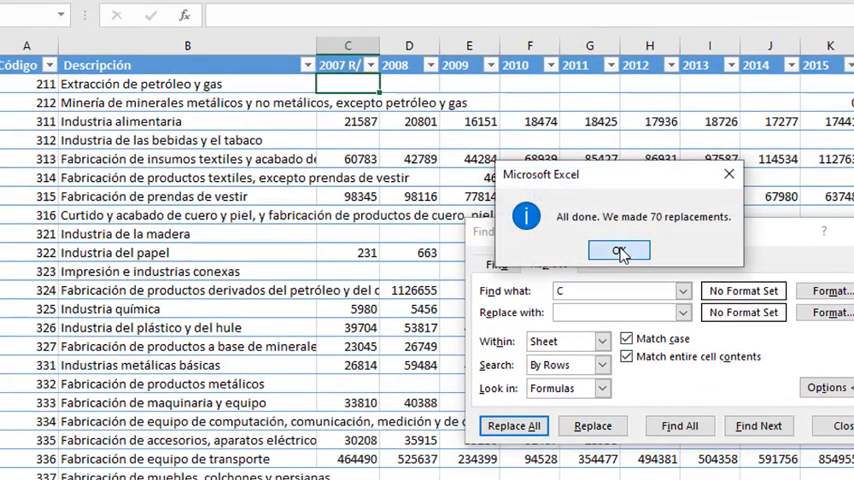
pyautogui.click(620, 250)
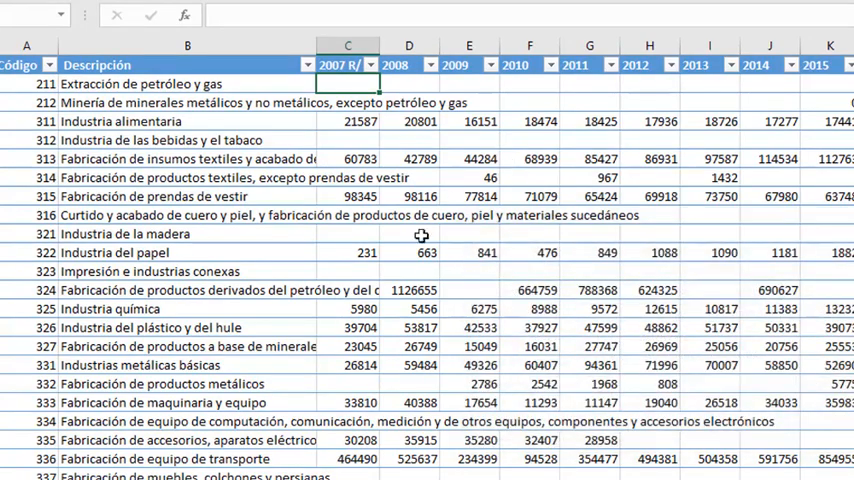
pyautogui.scroll(-3)
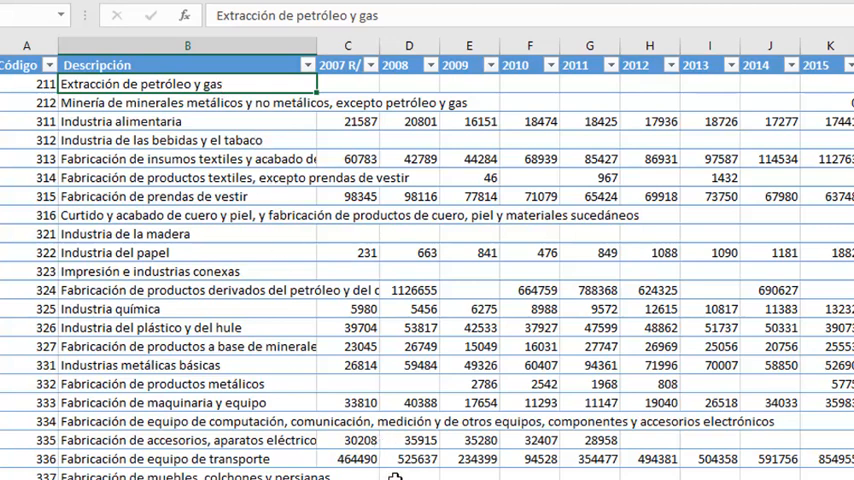
pyautogui.moveTo(190, 140)
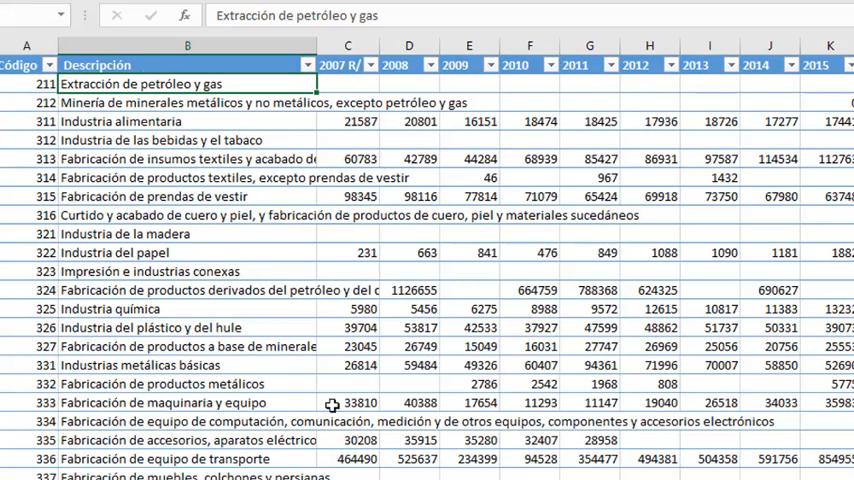
pyautogui.moveTo(188, 128)
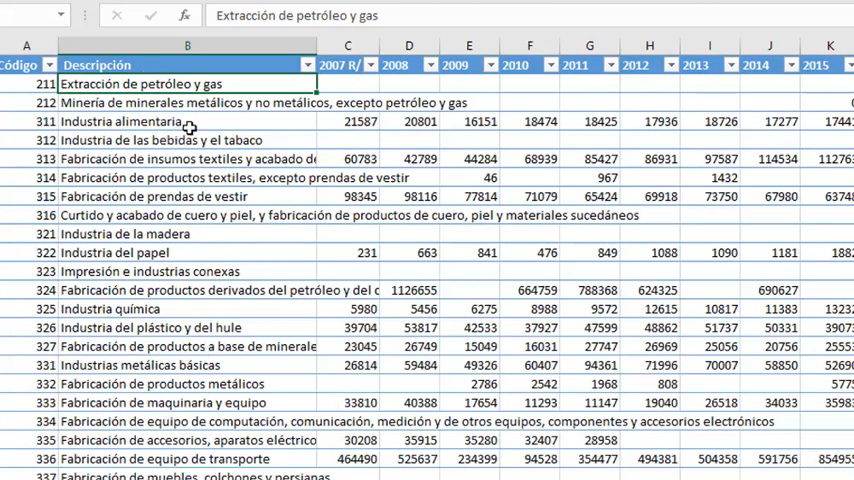
pyautogui.moveTo(234, 96)
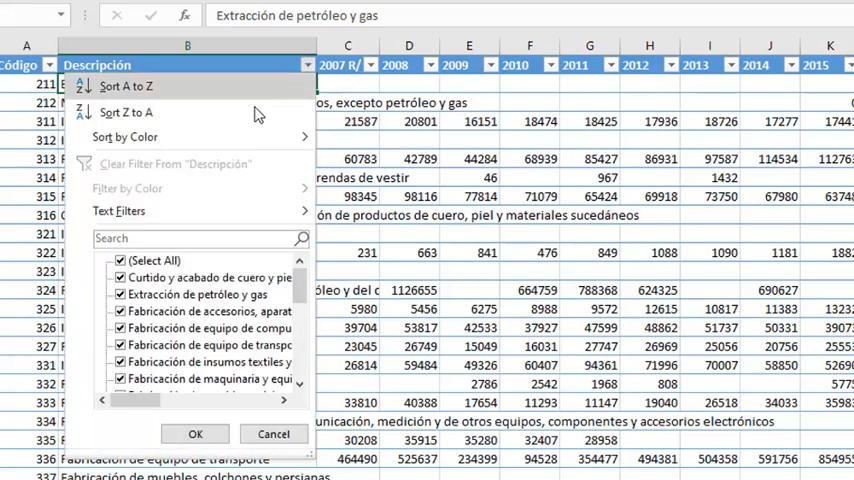
pyautogui.moveTo(108, 76)
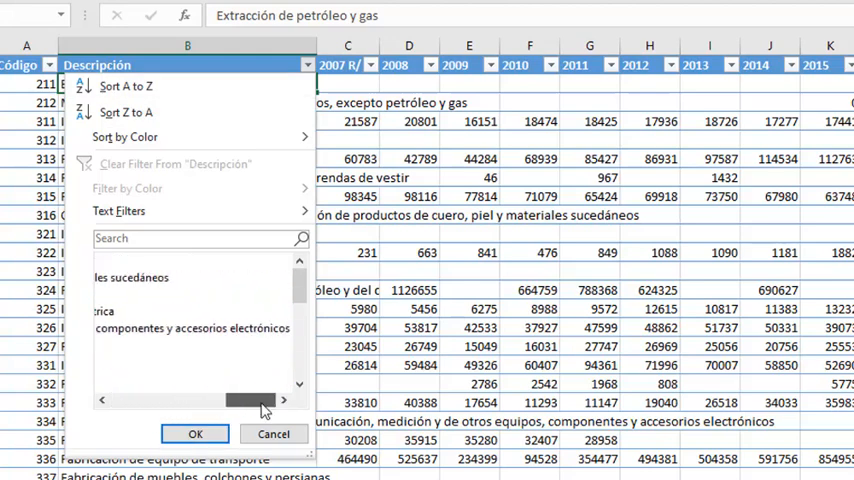
# Step: Insert a new column before 2007 and name its header Categoria
pyautogui.click(196, 432)
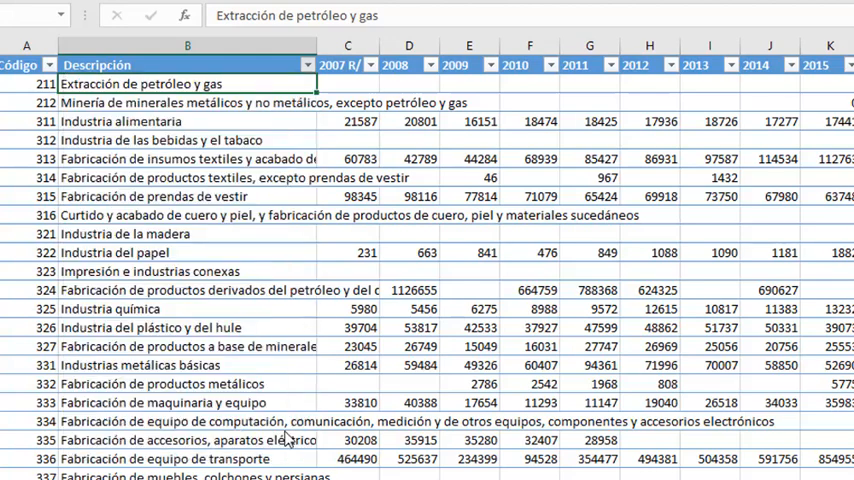
pyautogui.click(348, 44)
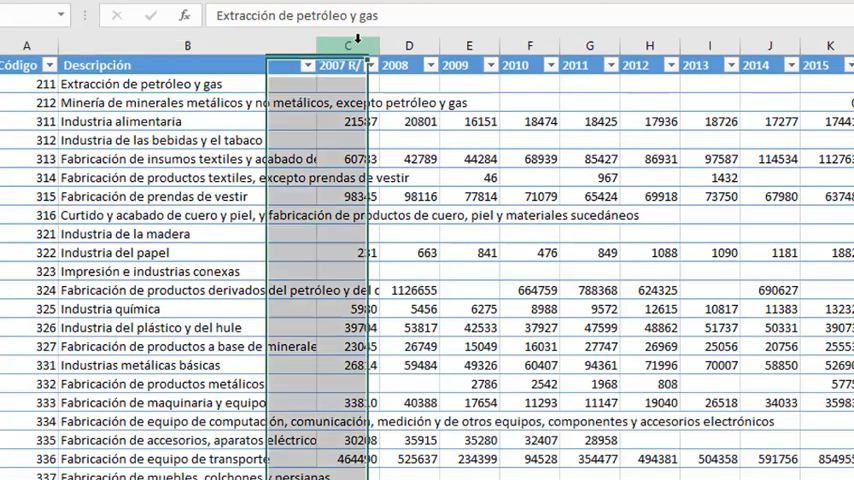
pyautogui.rightClick(348, 46)
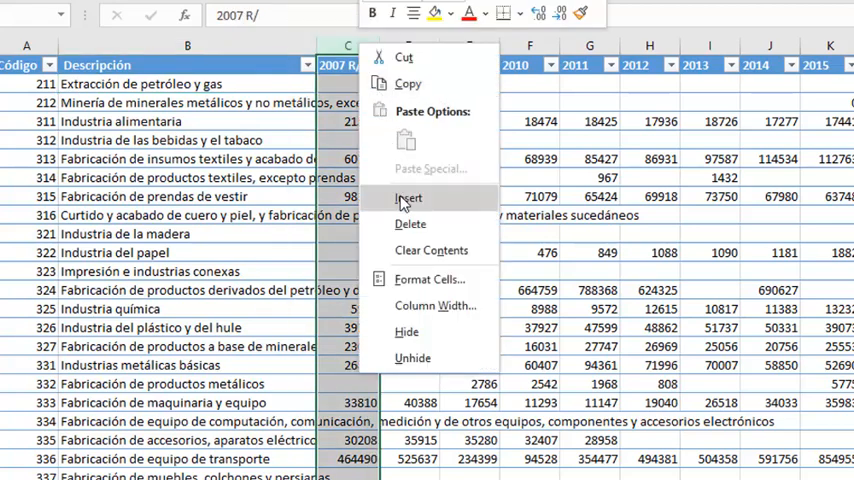
pyautogui.click(408, 196)
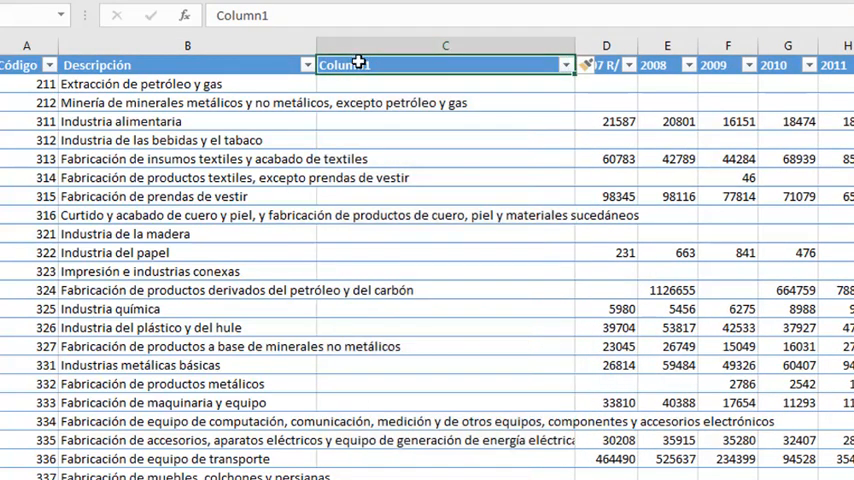
pyautogui.write('Categoria')
pyautogui.click(446, 122)
pyautogui.write('Industr')
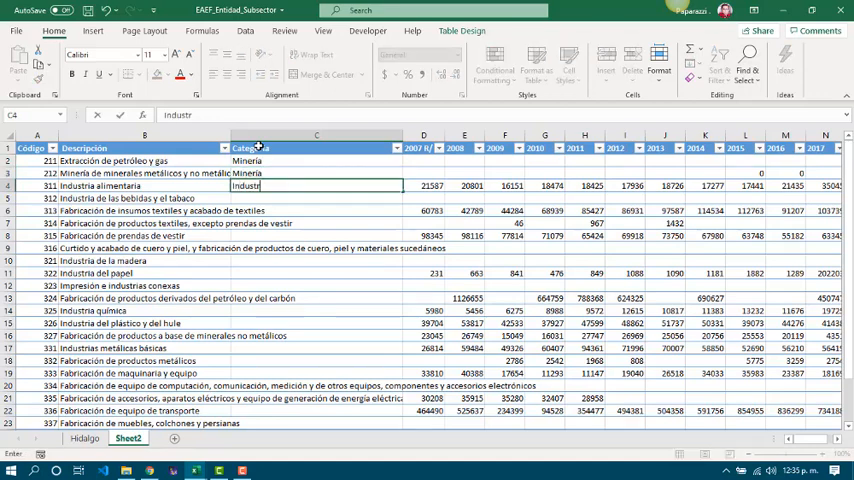
# Step: Fill the Categoria column with Minería, Industria or Other for every row and select the table
pyautogui.press('Return')
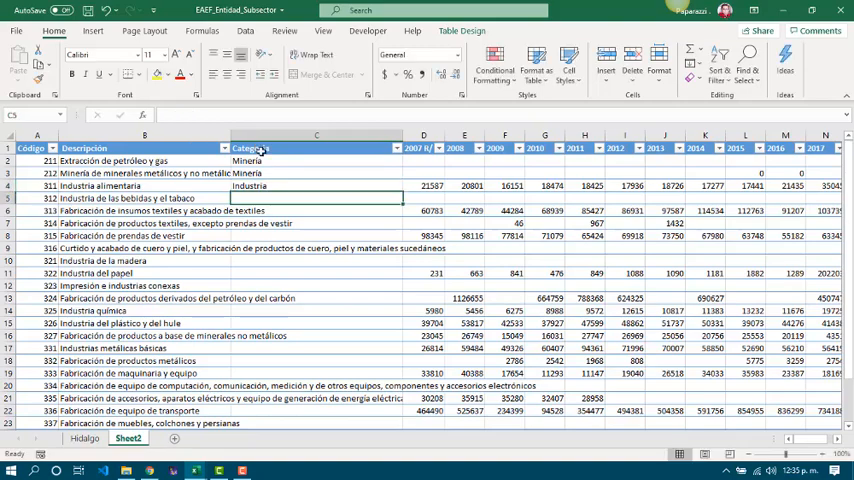
pyautogui.click(316, 184)
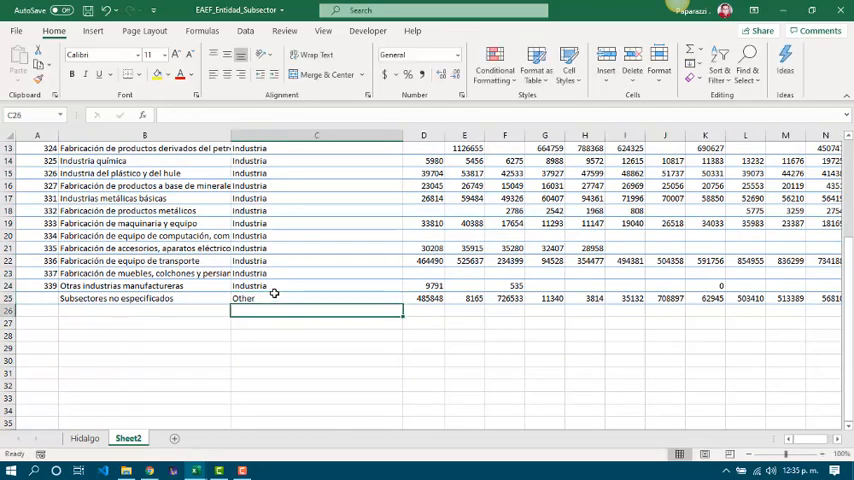
pyautogui.scroll(3)
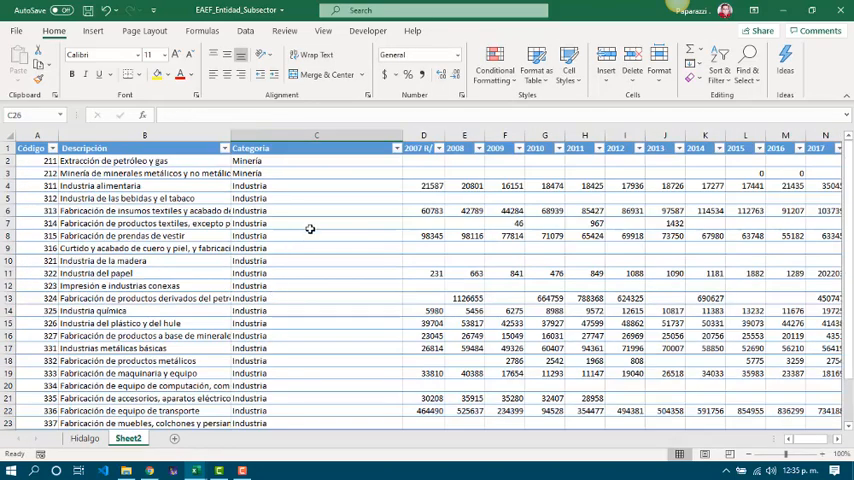
pyautogui.click(396, 148)
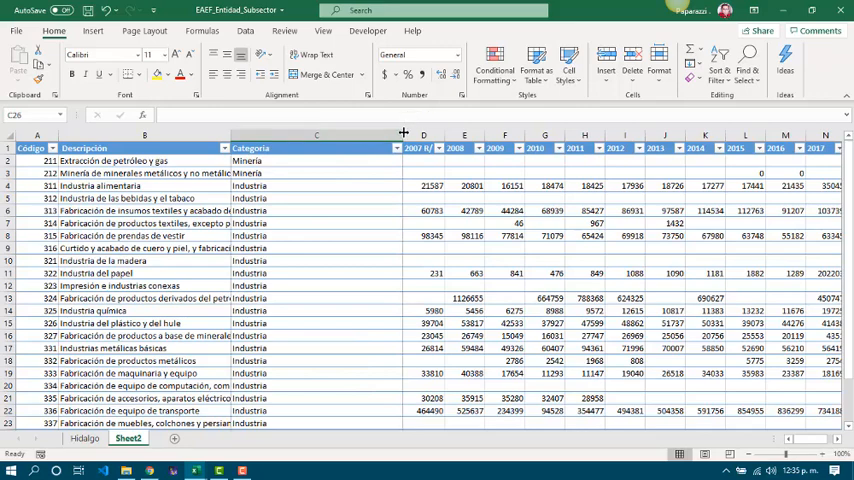
pyautogui.click(256, 184)
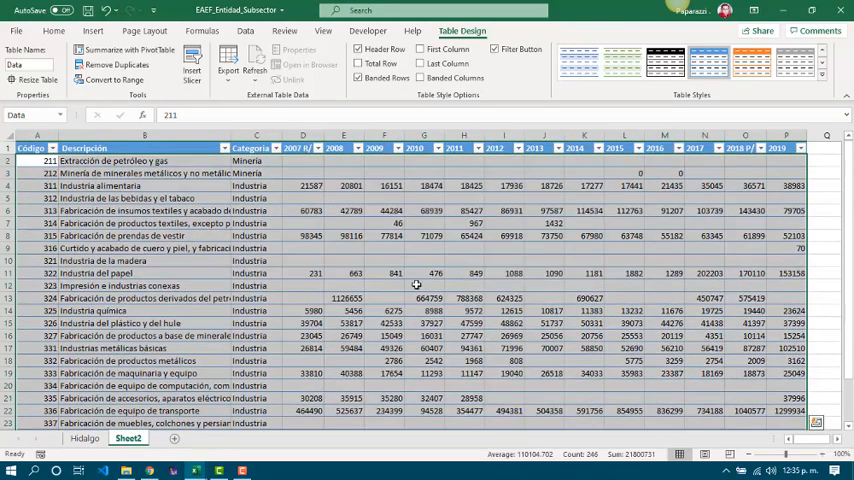
pyautogui.click(144, 186)
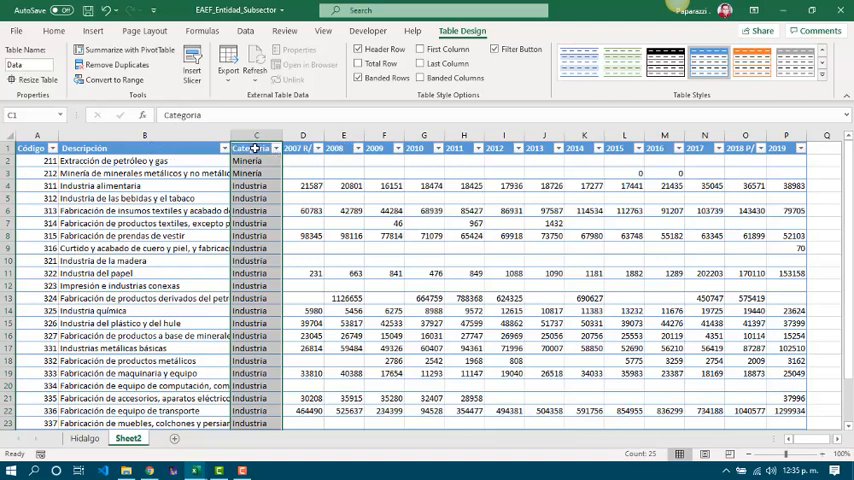
pyautogui.click(256, 184)
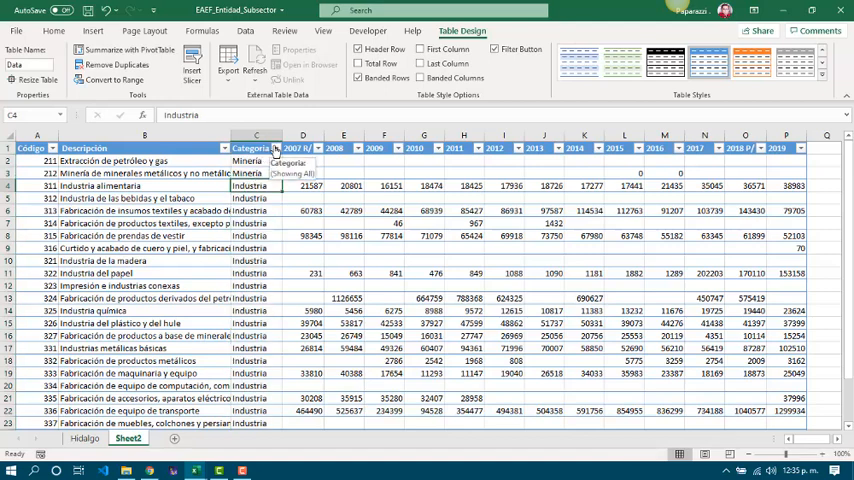
pyautogui.click(276, 148)
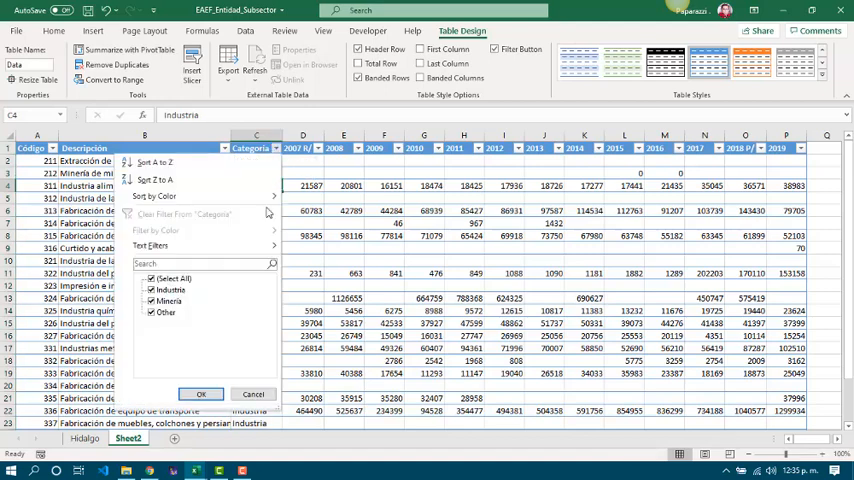
pyautogui.click(168, 300)
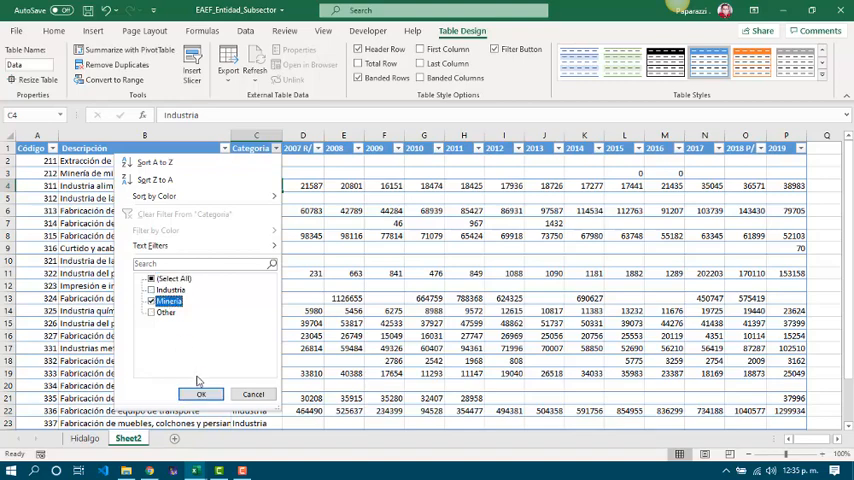
pyautogui.click(200, 392)
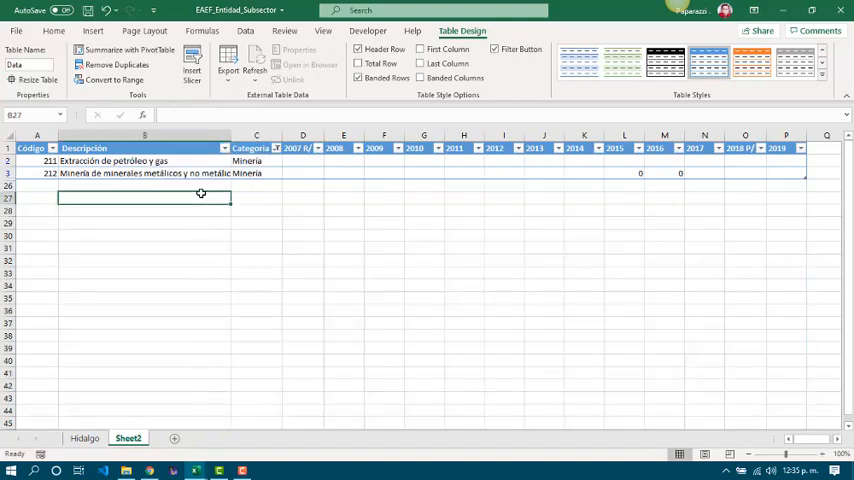
pyautogui.click(52, 32)
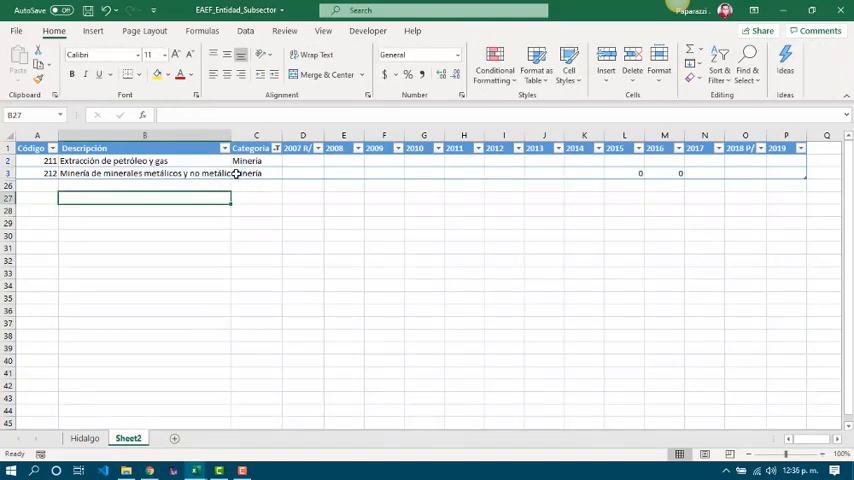
pyautogui.click(256, 184)
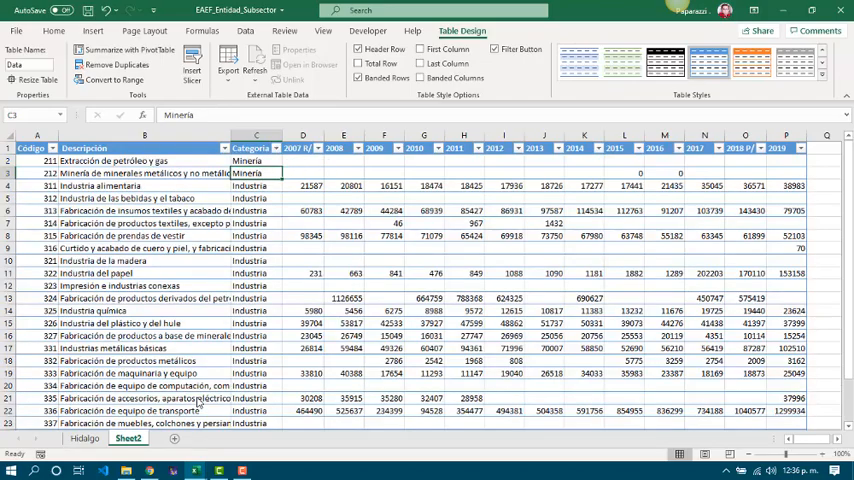
# Step: Enter a SUBTOTAL formula below the table referencing Data[2007 R/], function number pending
pyautogui.scroll(-3)
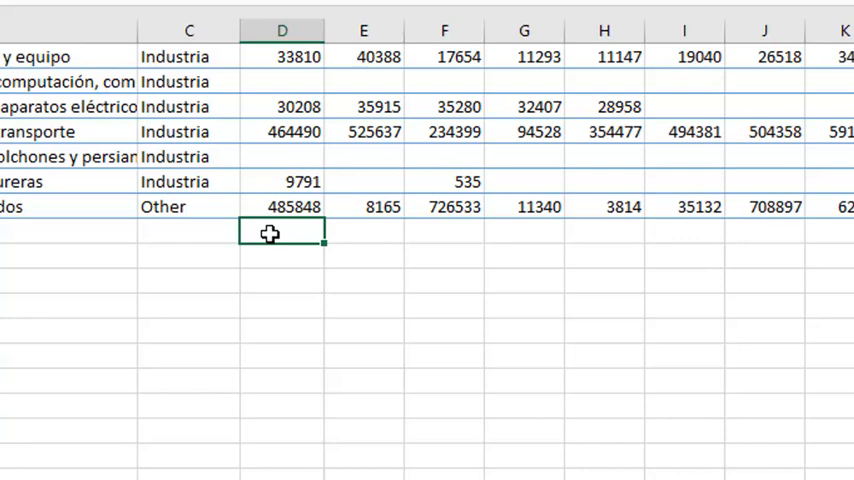
pyautogui.write('=s')
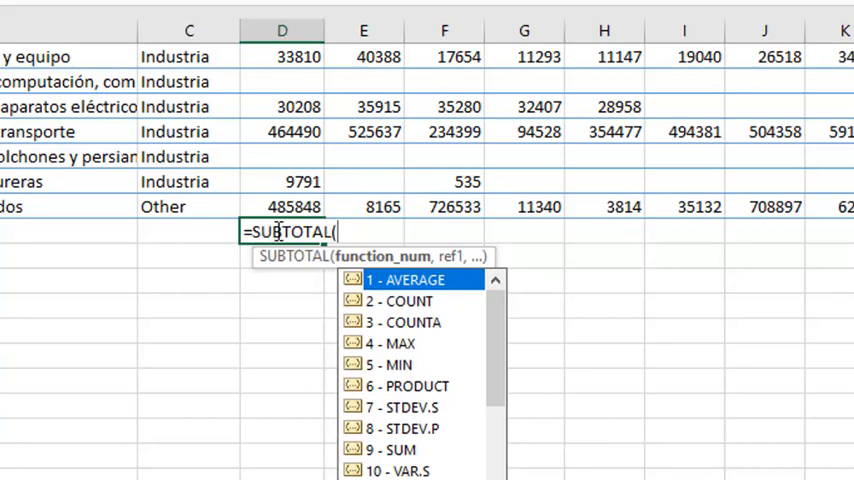
pyautogui.moveTo(448, 318)
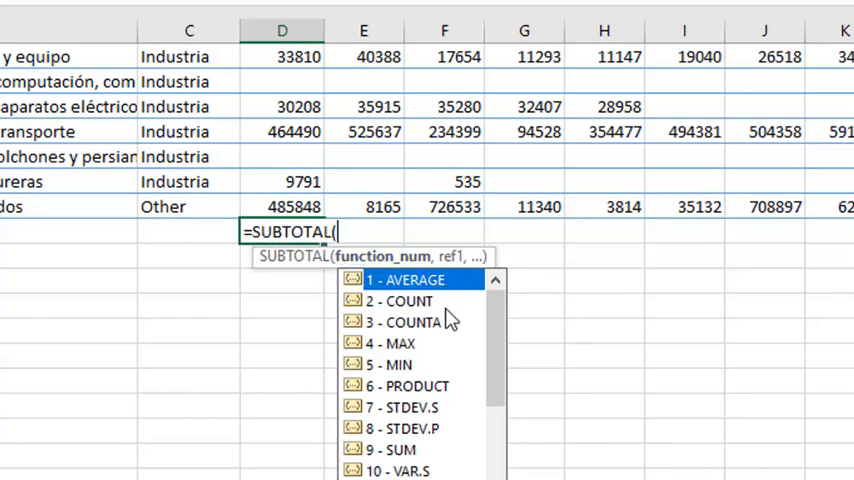
pyautogui.moveTo(430, 380)
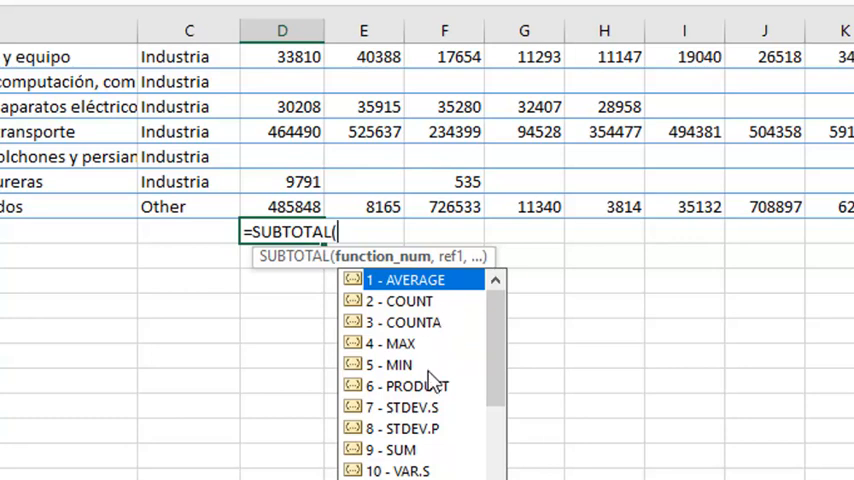
pyautogui.moveTo(458, 422)
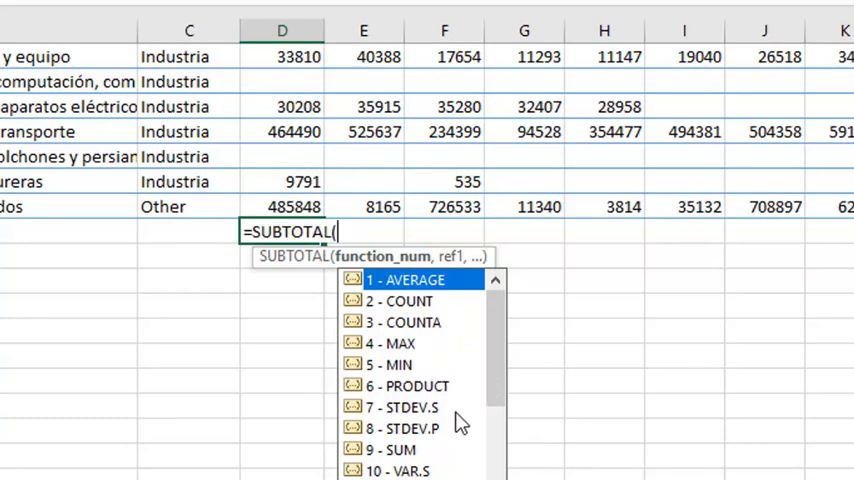
pyautogui.moveTo(456, 460)
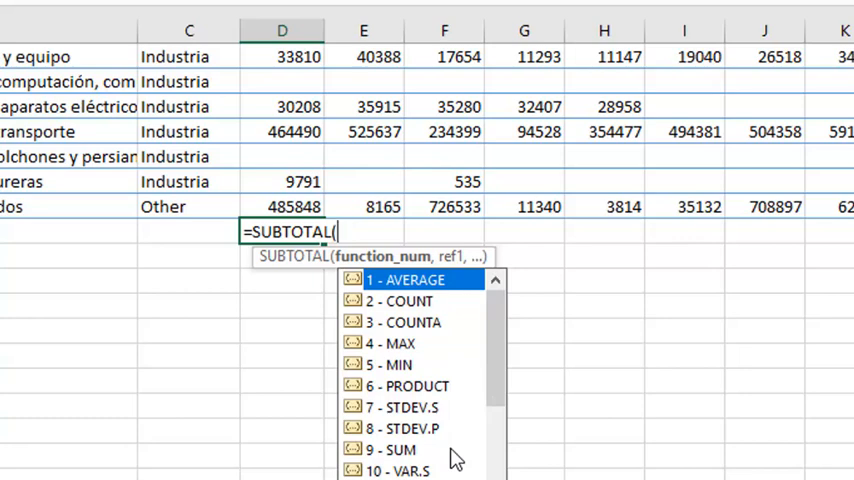
pyautogui.moveTo(452, 462)
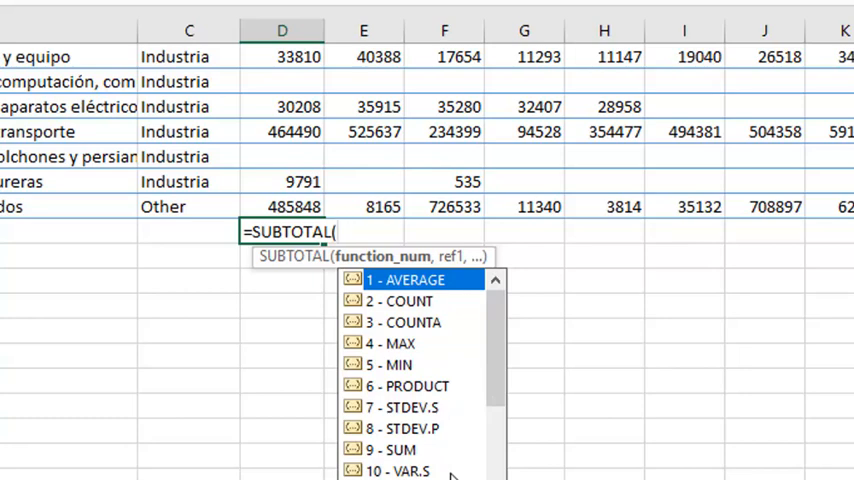
pyautogui.moveTo(400, 280)
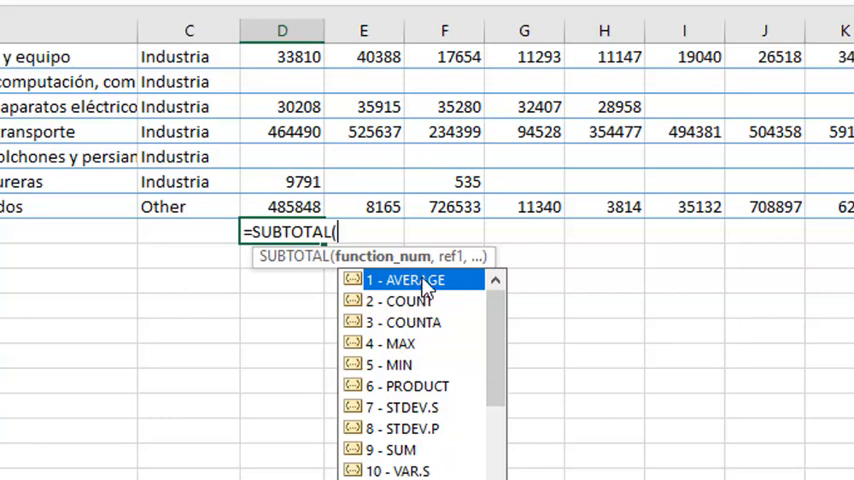
pyautogui.moveTo(410, 344)
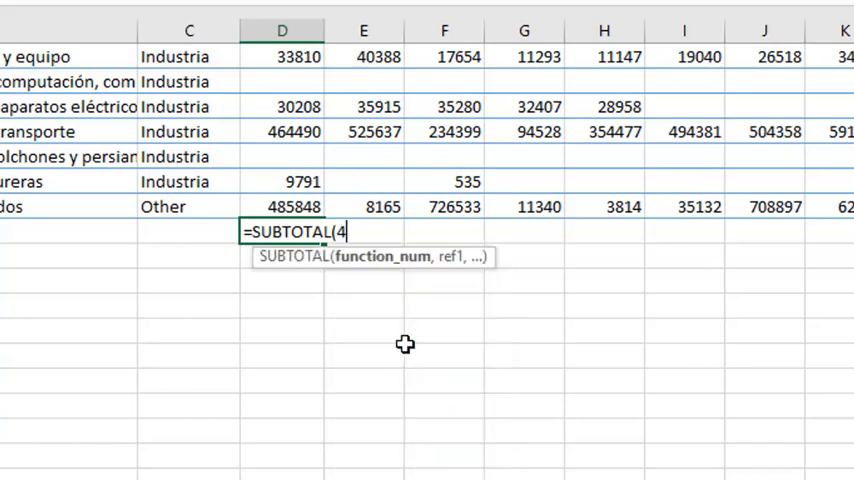
pyautogui.write(',')
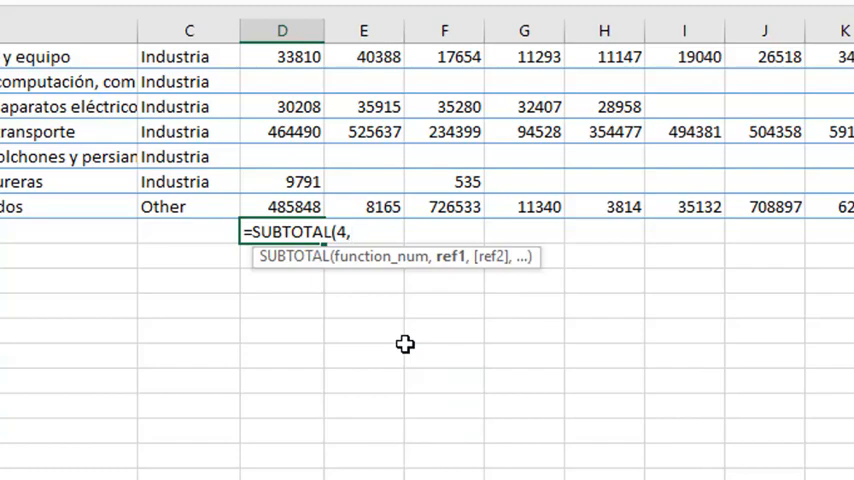
pyautogui.scroll(3)
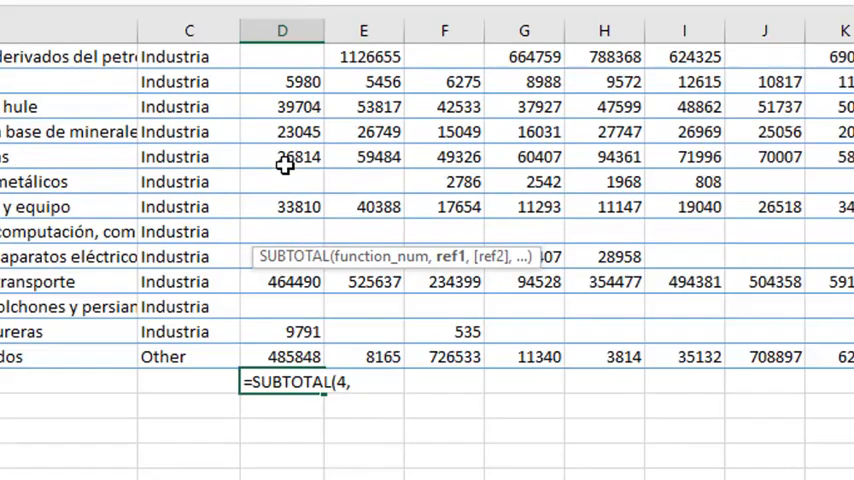
pyautogui.scroll(3)
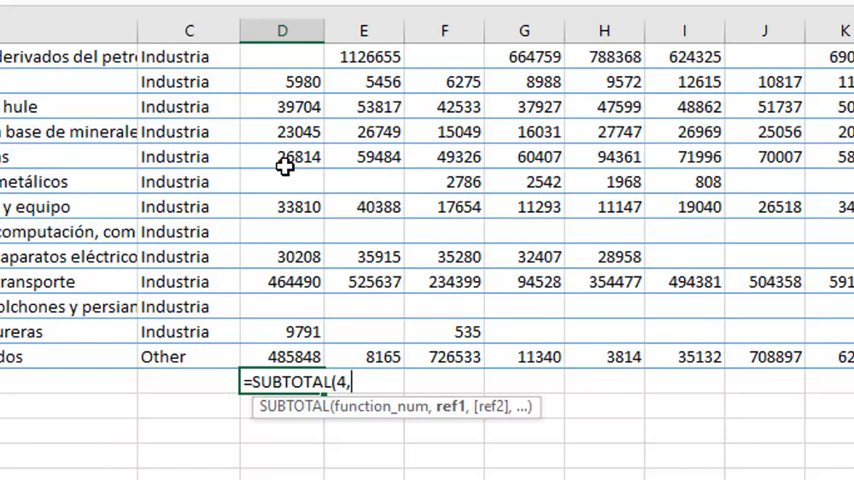
pyautogui.write('Data')
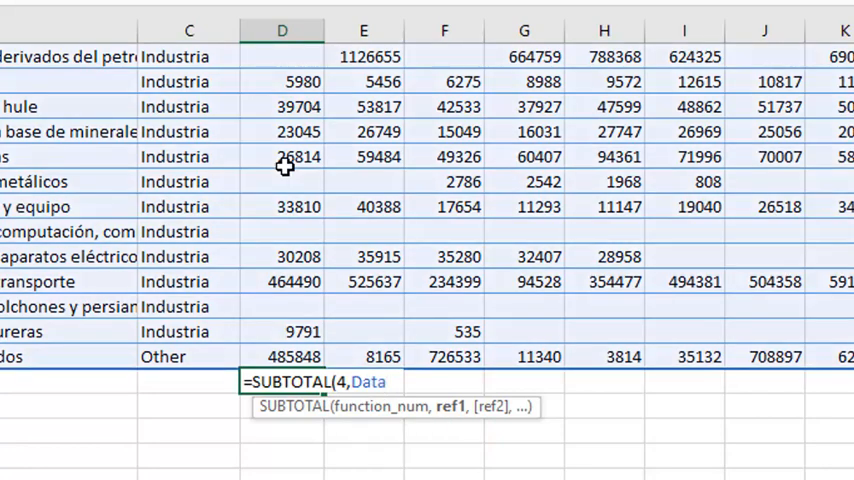
pyautogui.write('[')
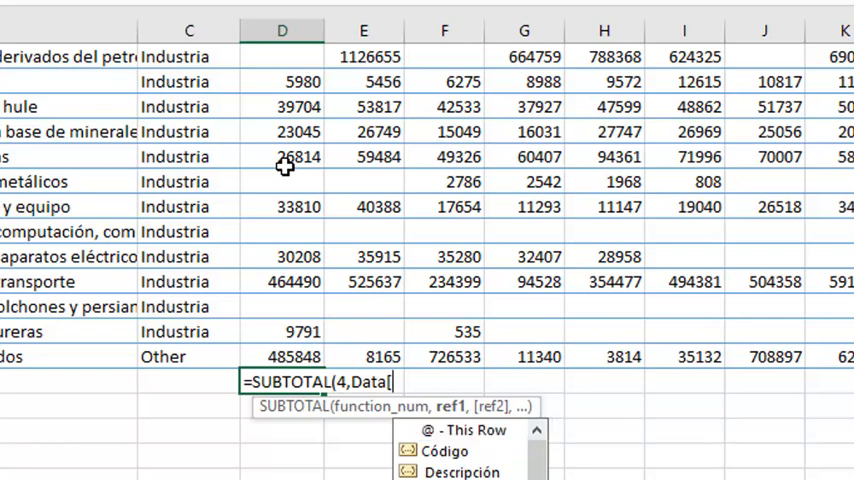
pyautogui.write('2007 R/')
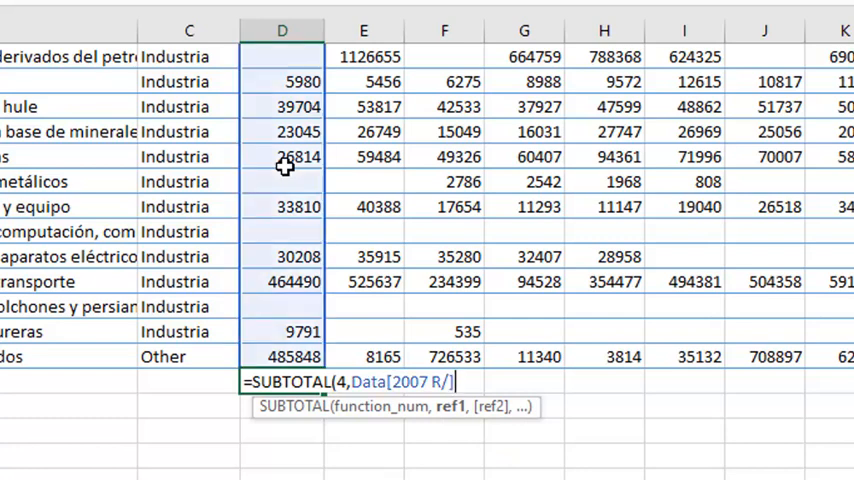
pyautogui.write(')')
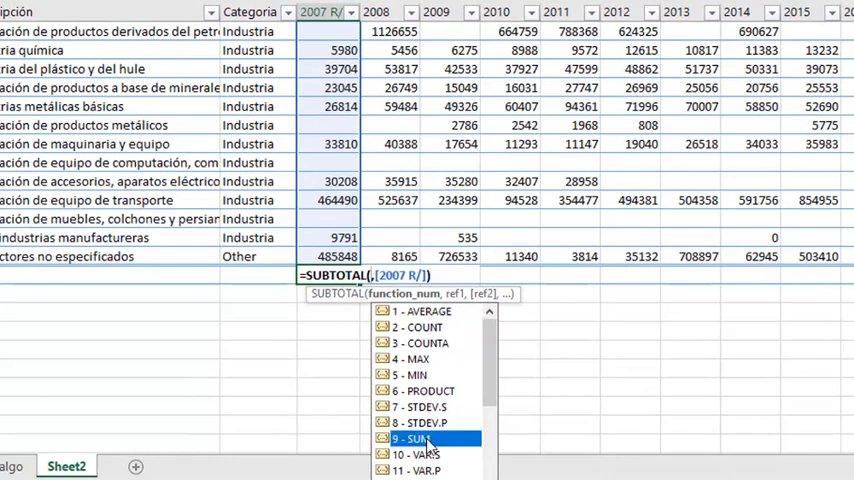
# Step: Complete the formula as SUBTOTAL(9,…) summing each year column and check neighbouring totals
pyautogui.doubleClick(424, 438)
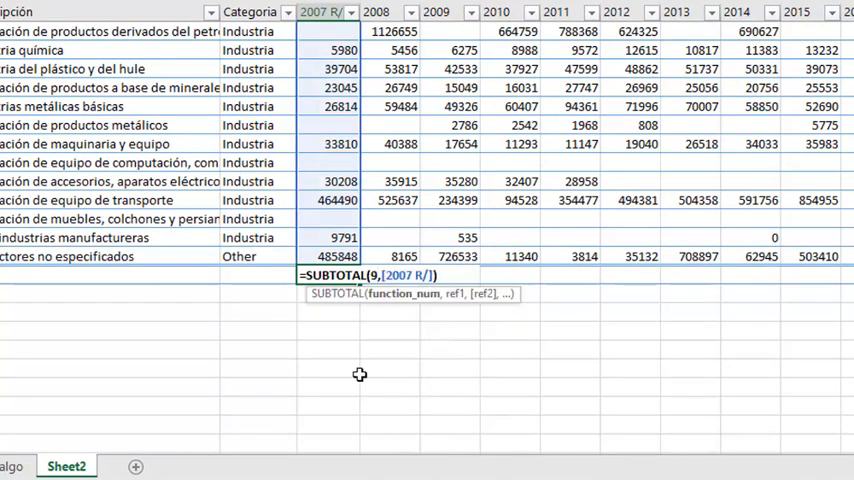
pyautogui.press('Return')
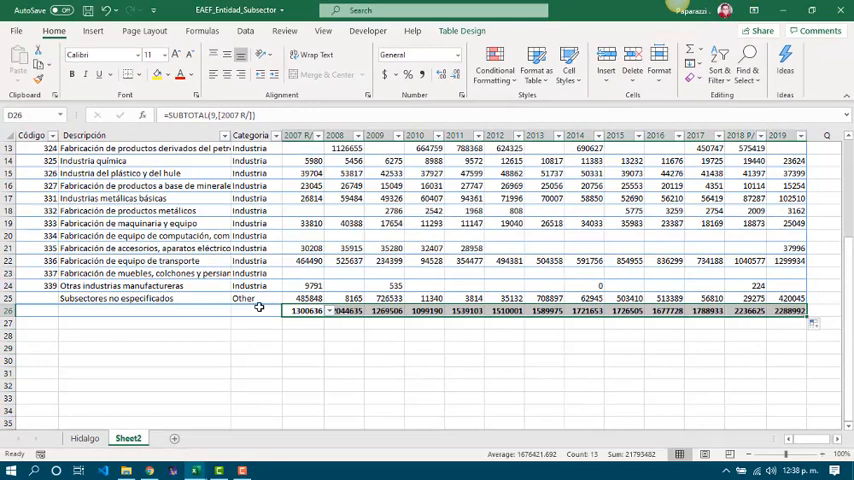
pyautogui.click(424, 310)
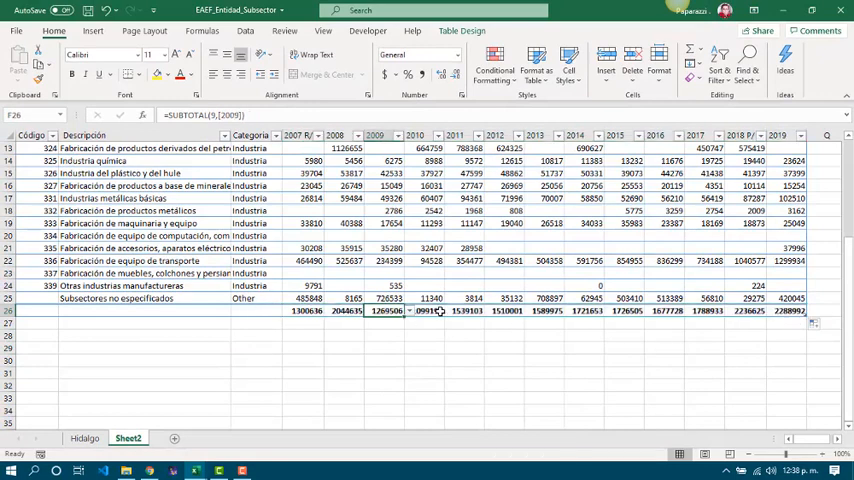
pyautogui.click(510, 310)
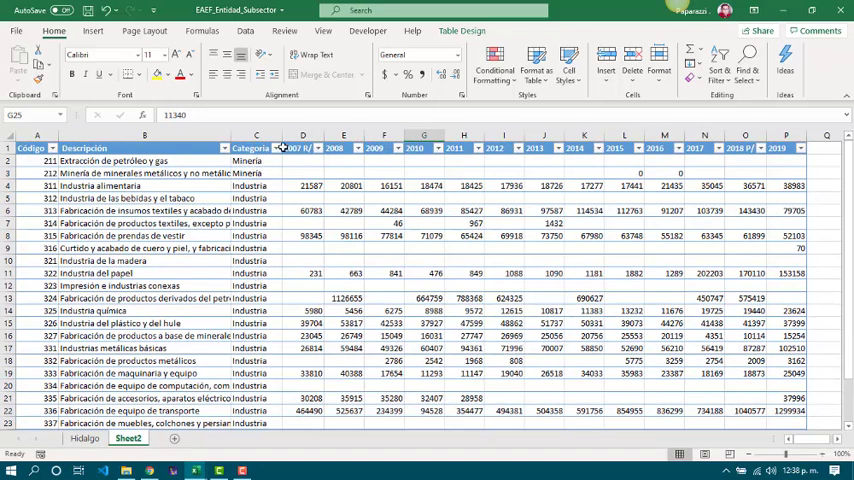
# Step: Filter Categoria to Mineria only and check the totals row sums just the visible rows
pyautogui.click(278, 148)
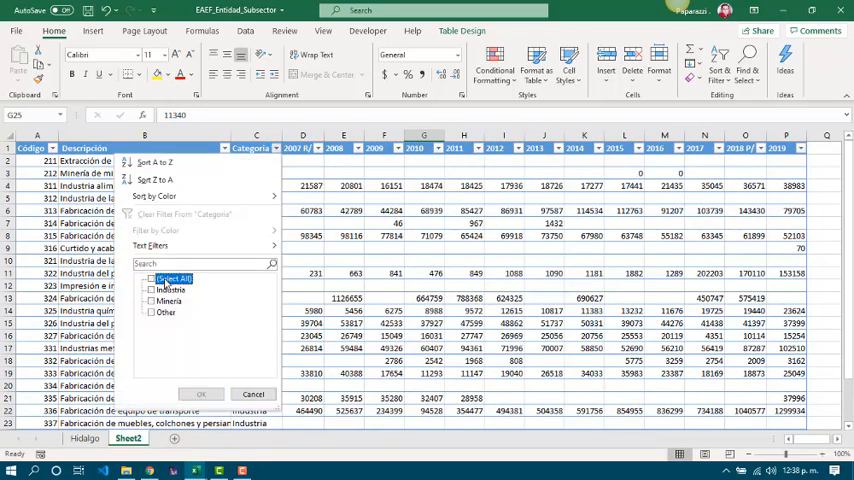
pyautogui.click(152, 300)
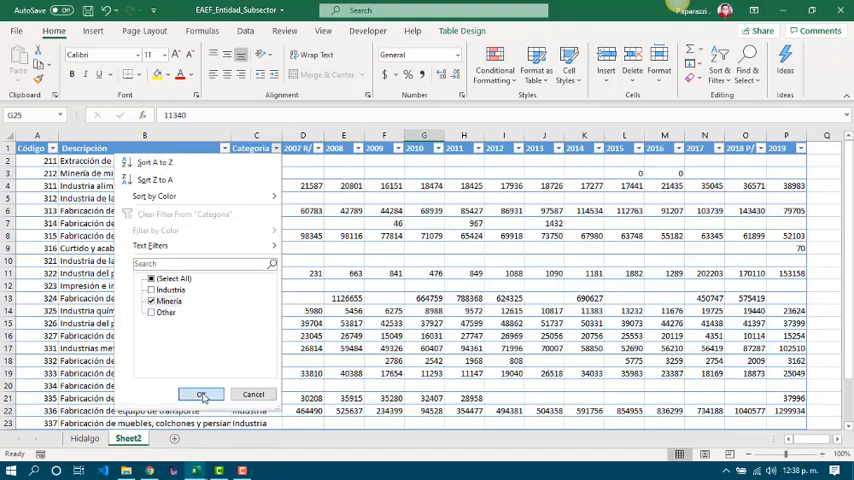
pyautogui.click(200, 394)
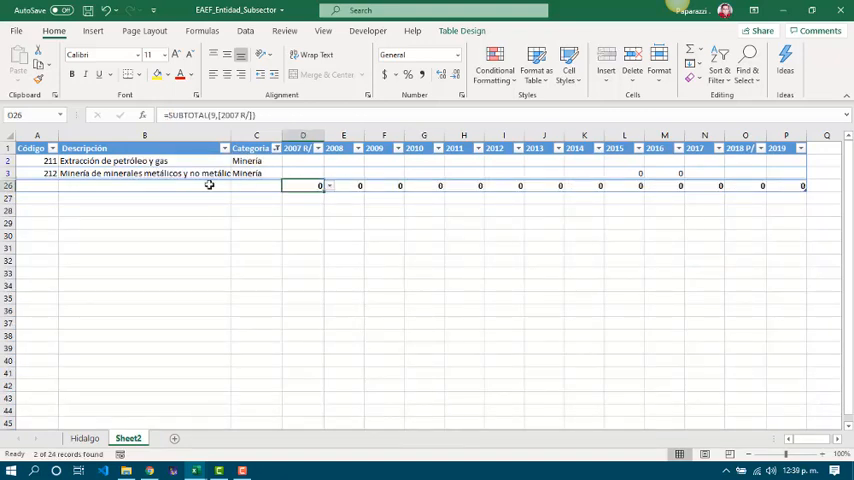
pyautogui.moveTo(432, 194)
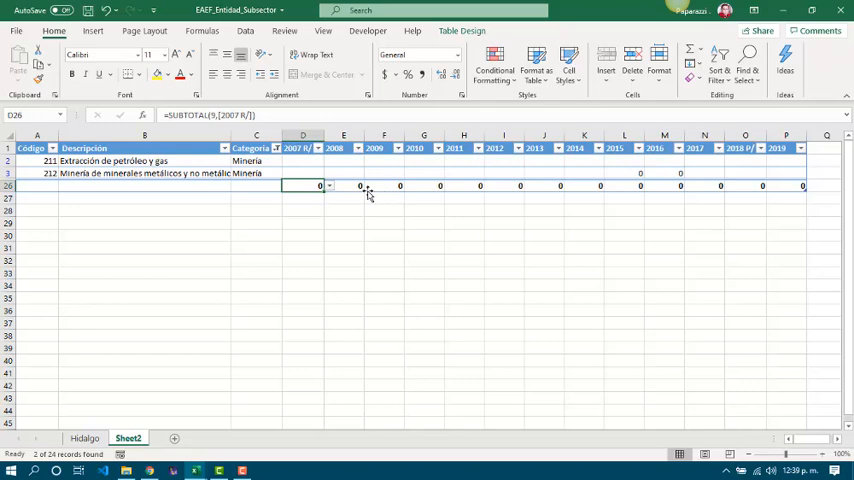
pyautogui.click(256, 186)
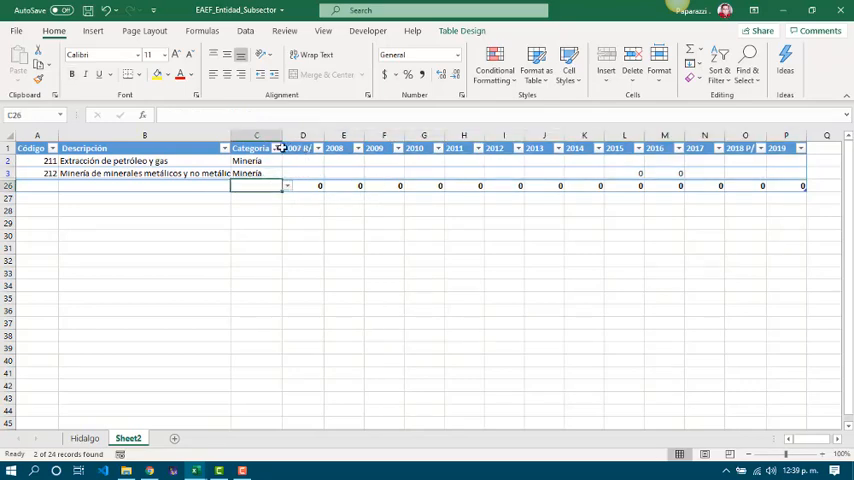
pyautogui.click(288, 148)
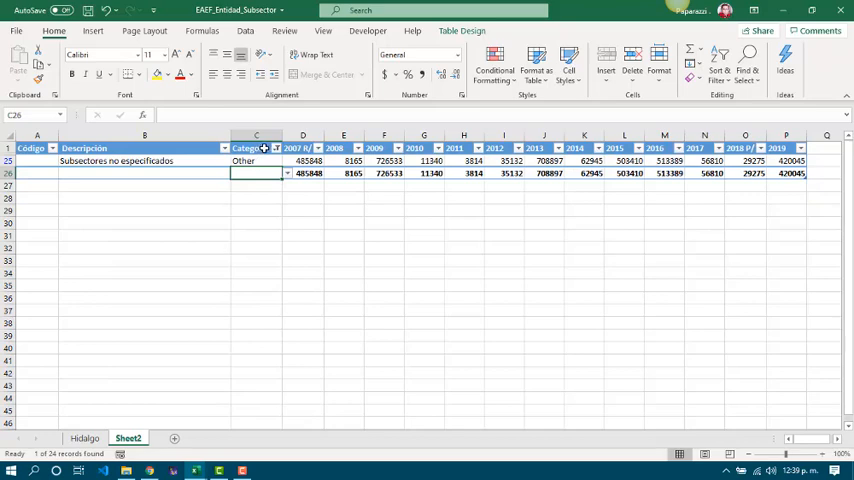
# Step: Refilter Categoria to Industria, then Industria plus Other, watching the subtotal update
pyautogui.click(288, 148)
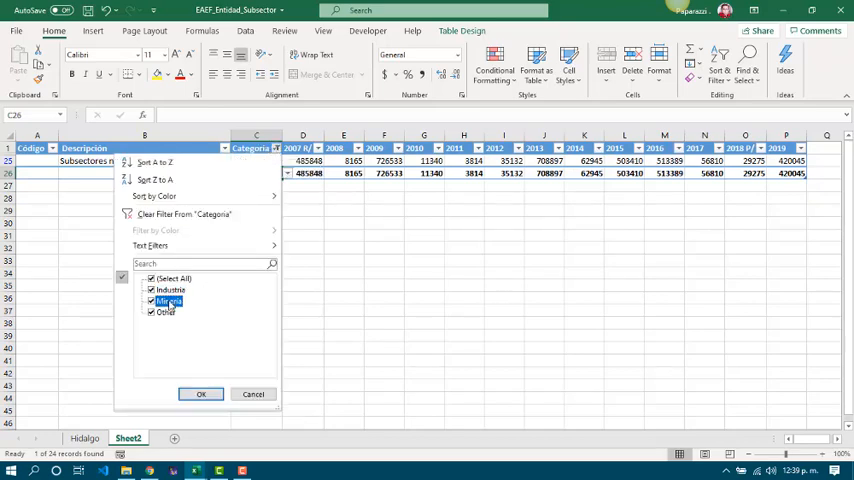
pyautogui.click(200, 392)
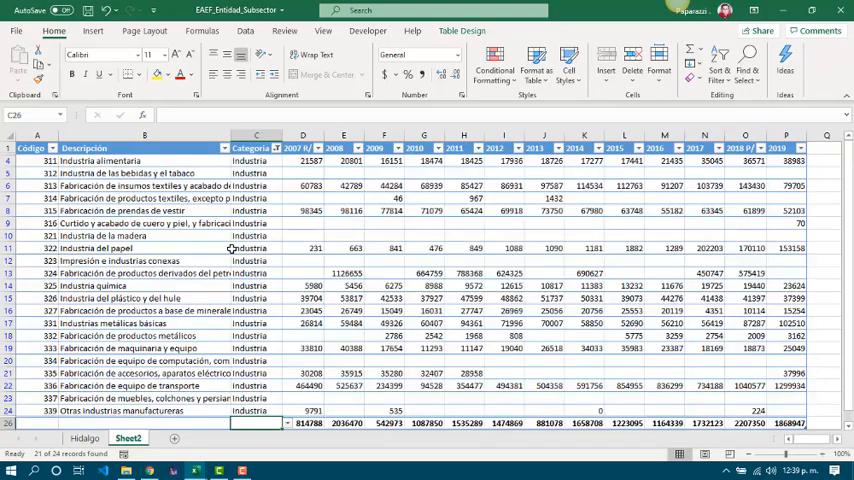
pyautogui.scroll(-3)
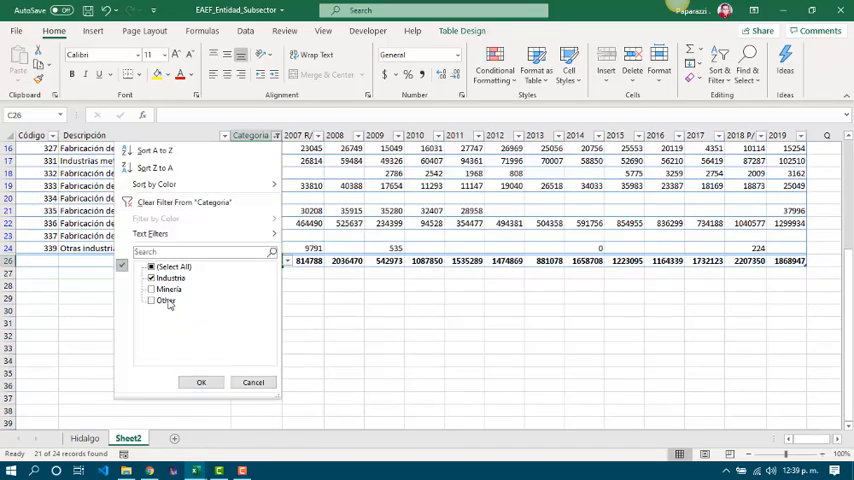
pyautogui.click(200, 382)
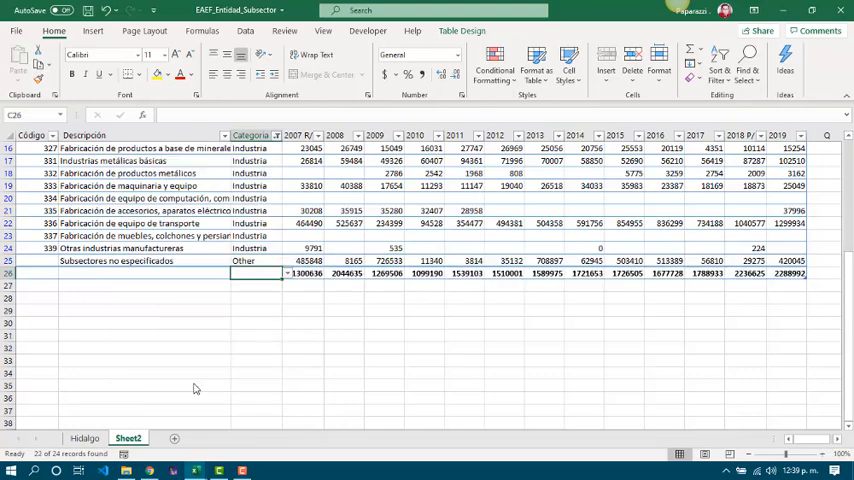
pyautogui.moveTo(204, 234)
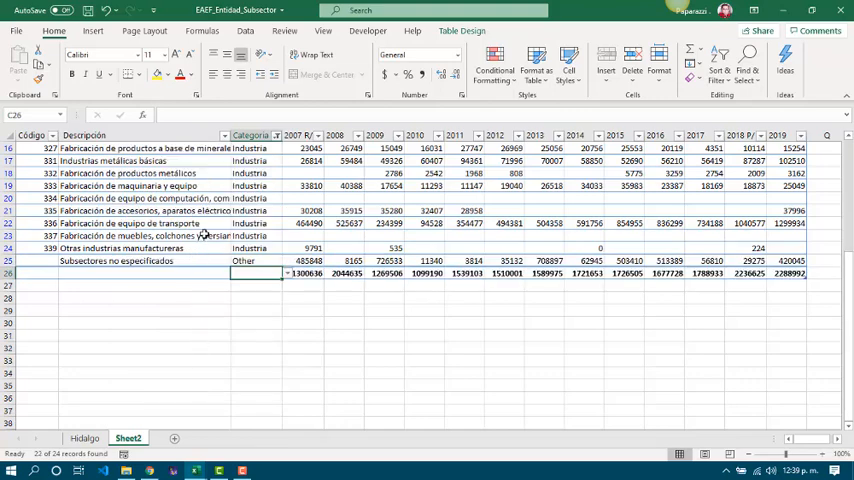
pyautogui.click(276, 136)
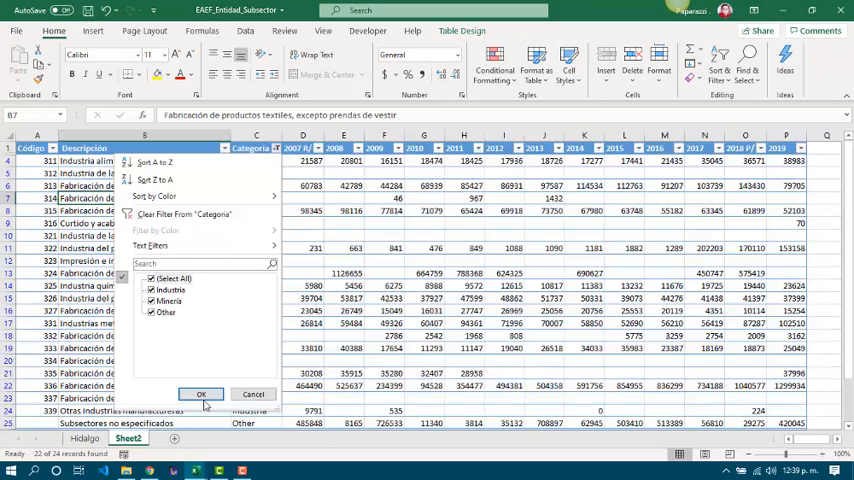
# Step: Show all categories again and sort Código from largest to smallest
pyautogui.click(200, 394)
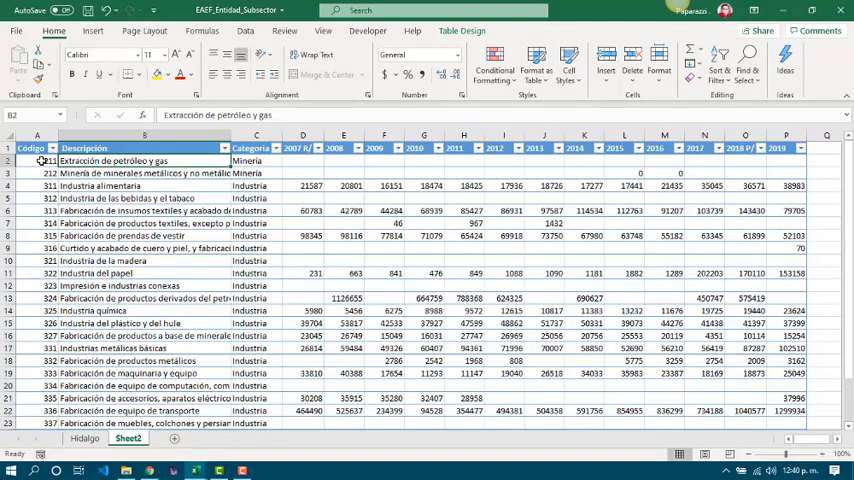
pyautogui.click(30, 160)
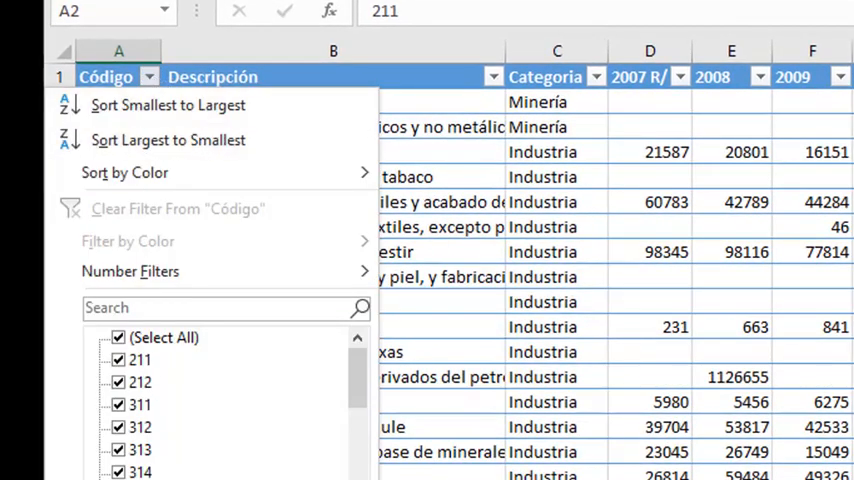
pyautogui.moveTo(168, 104)
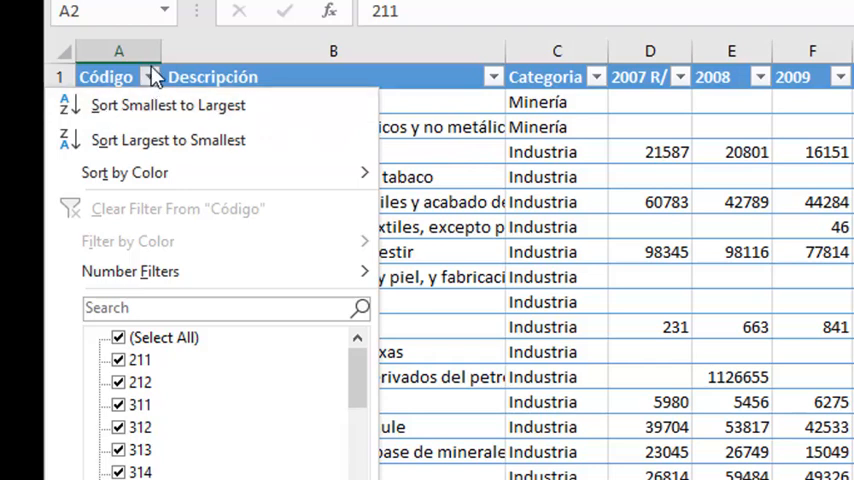
pyautogui.moveTo(168, 104)
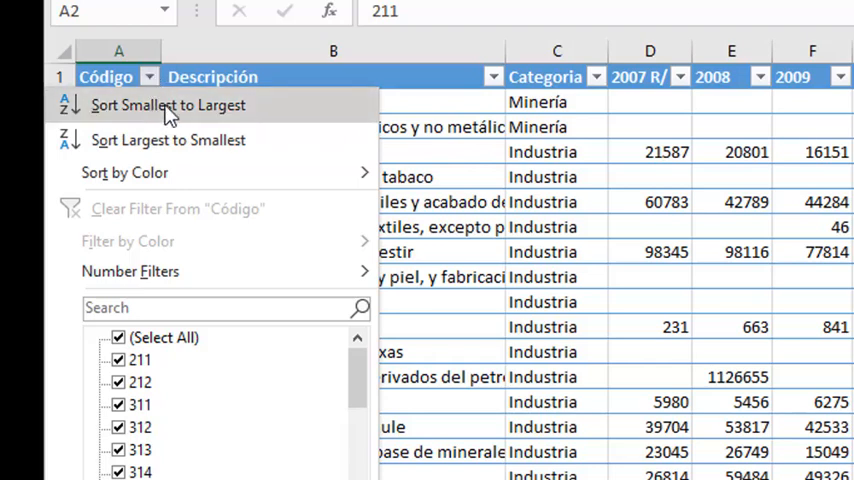
pyautogui.moveTo(292, 112)
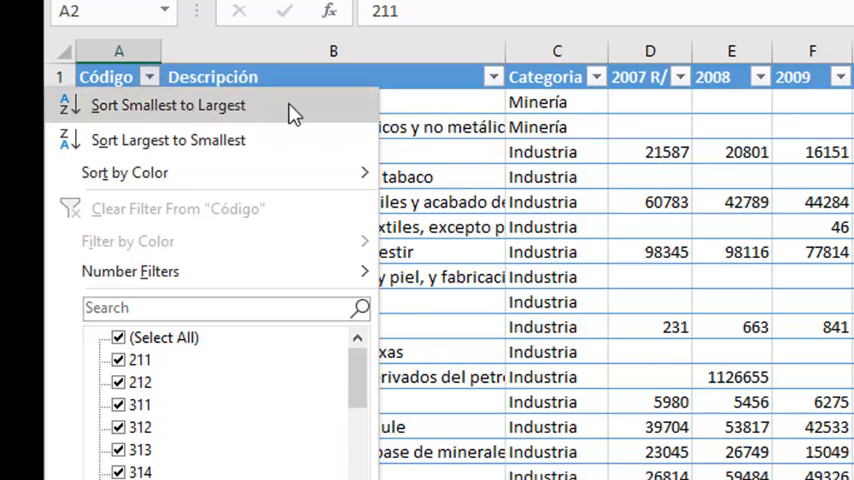
pyautogui.moveTo(148, 122)
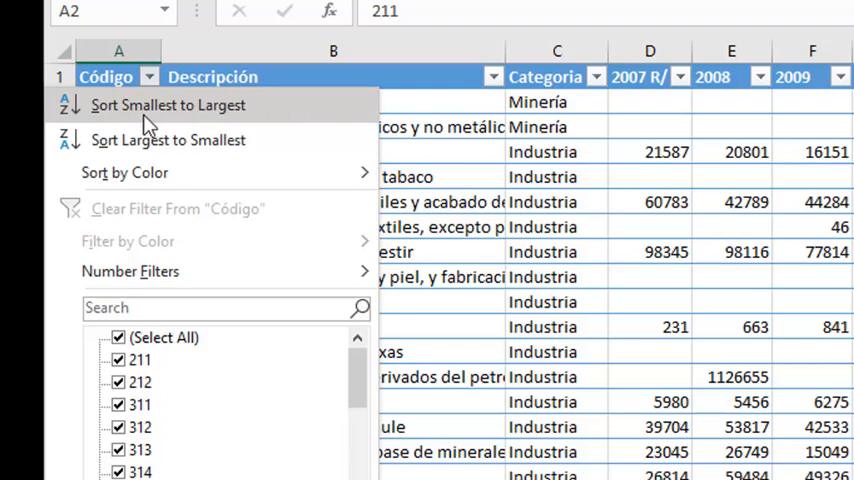
pyautogui.moveTo(270, 140)
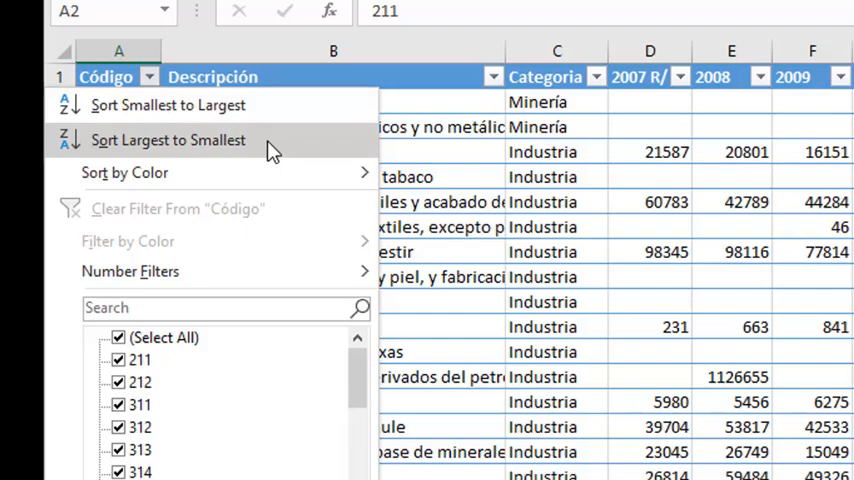
pyautogui.click(168, 140)
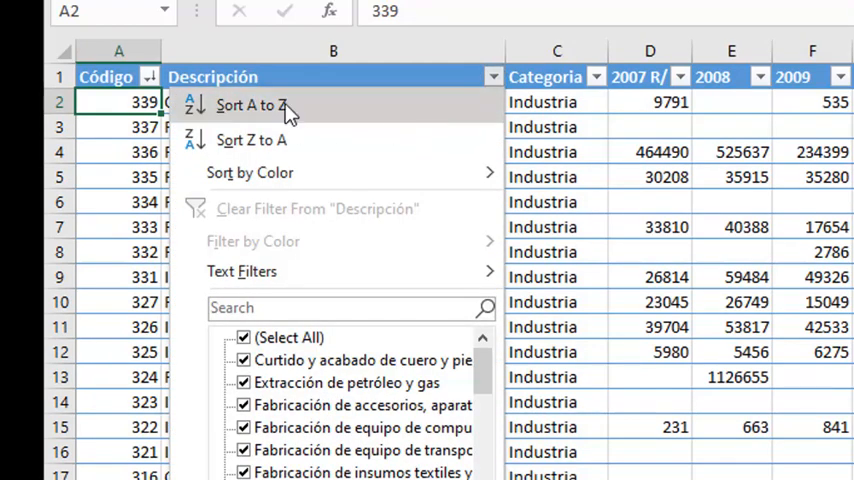
pyautogui.moveTo(316, 120)
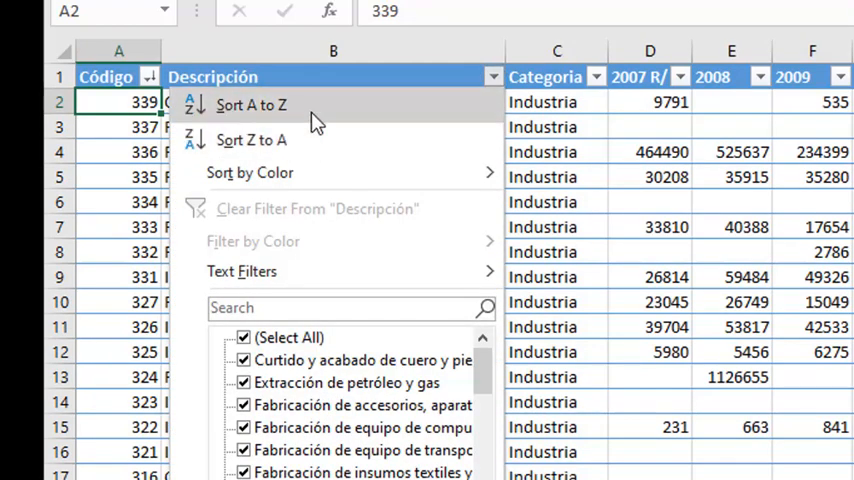
pyautogui.moveTo(250, 130)
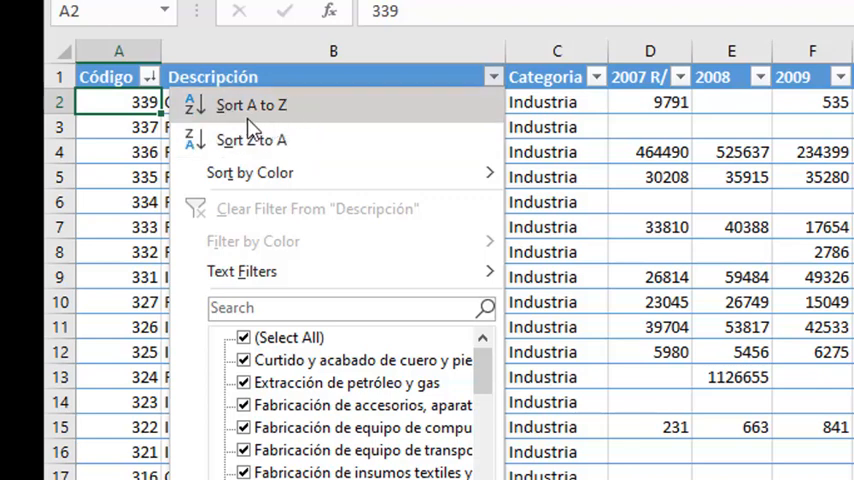
pyautogui.moveTo(250, 140)
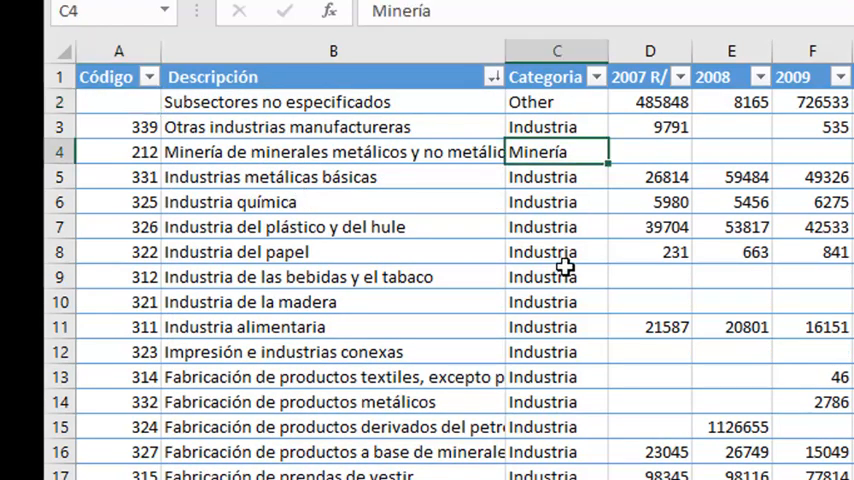
# Step: Select a table cell and bring up the custom Sort settings showing Descripción Z to A
pyautogui.click(556, 228)
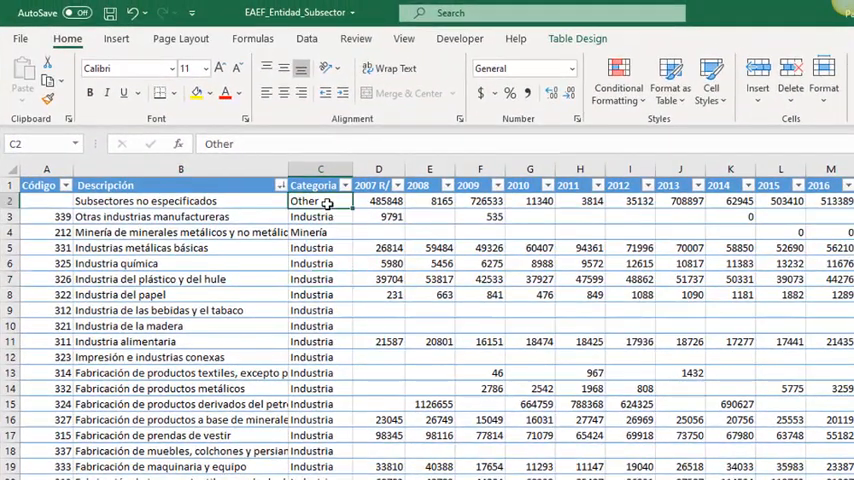
pyautogui.click(308, 38)
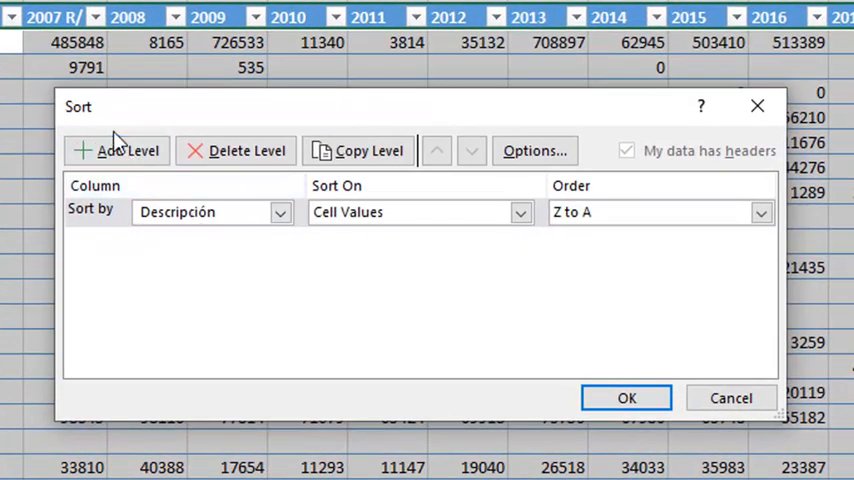
# Step: Add sort levels with Categoria first and a secondary column, sorting on cell values
pyautogui.click(116, 150)
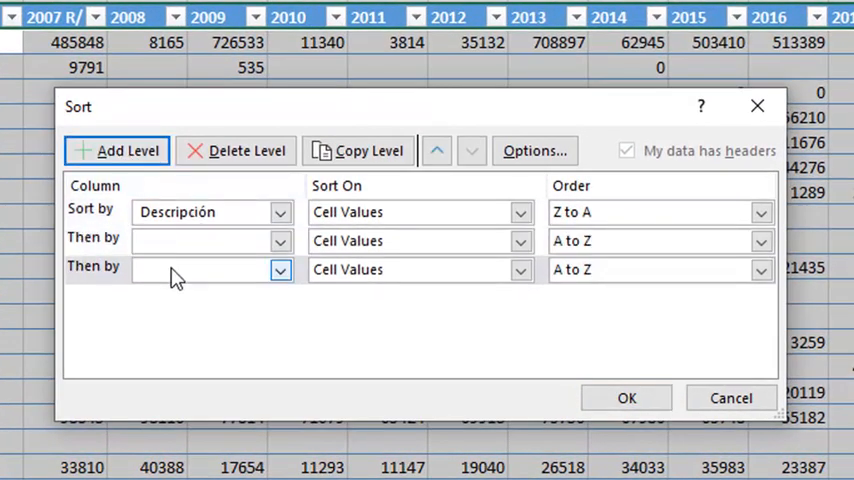
pyautogui.moveTo(238, 284)
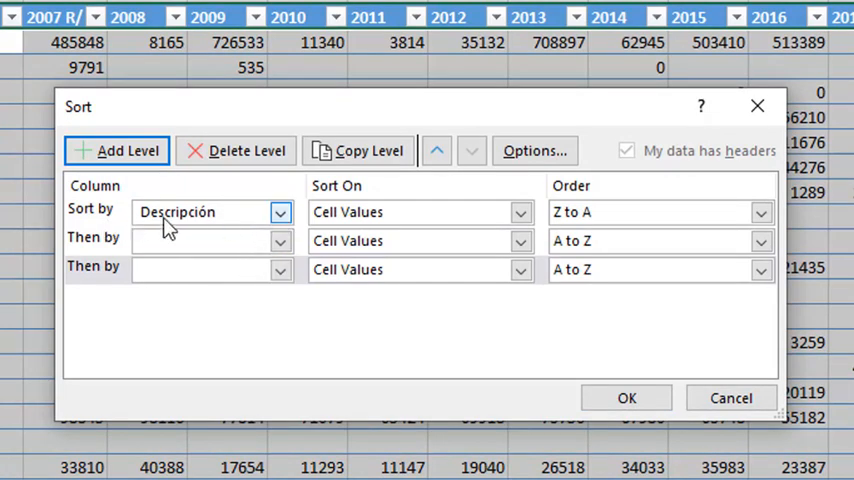
pyautogui.click(280, 240)
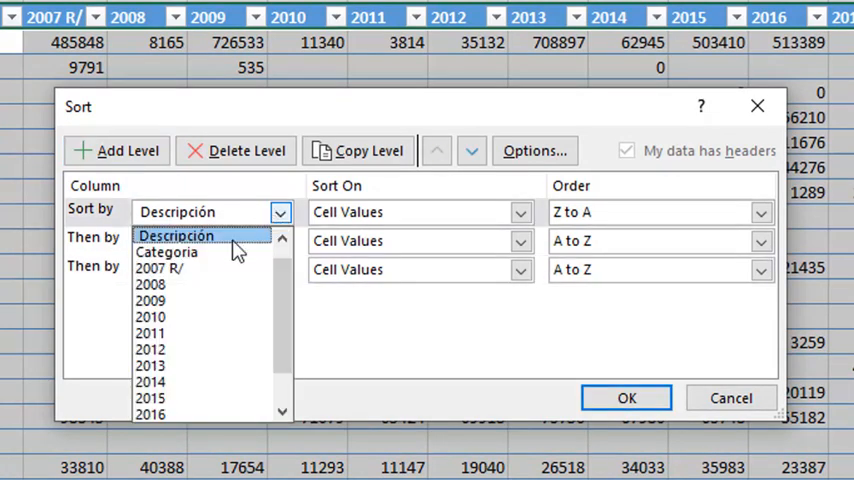
pyautogui.moveTo(220, 252)
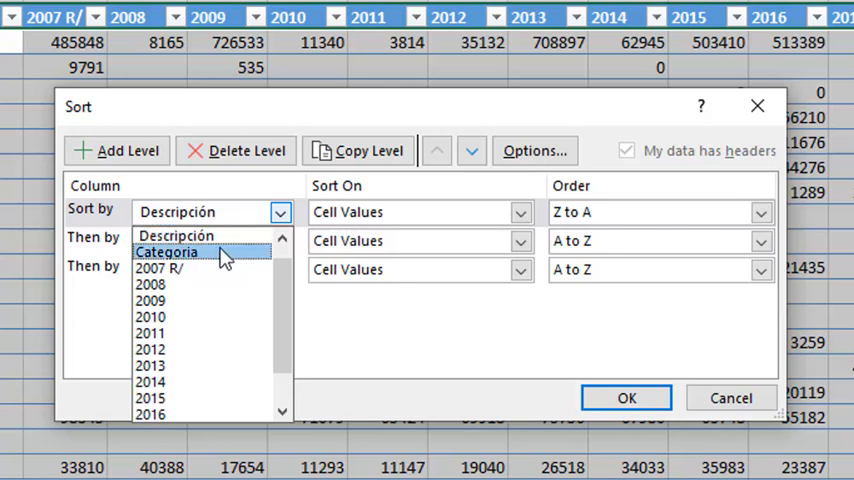
pyautogui.click(168, 252)
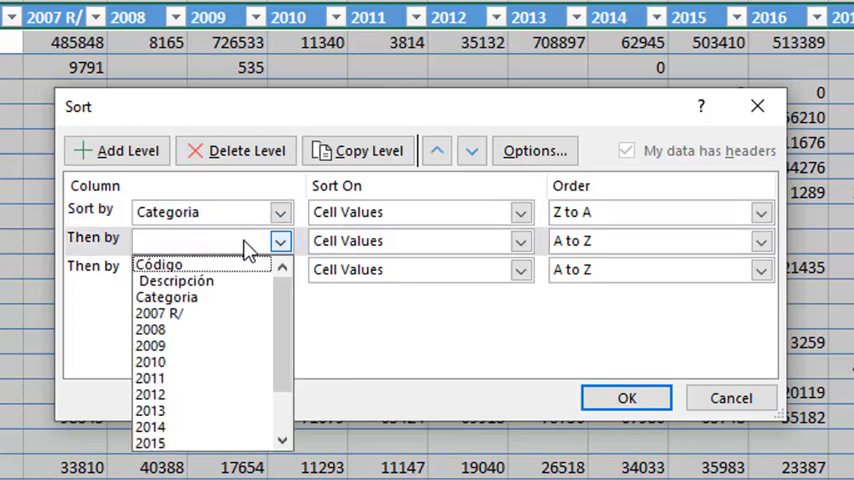
pyautogui.click(176, 280)
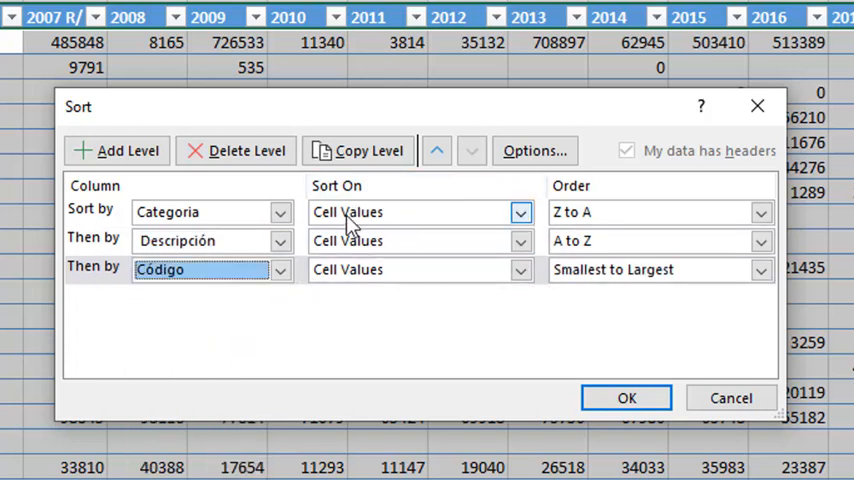
pyautogui.click(520, 212)
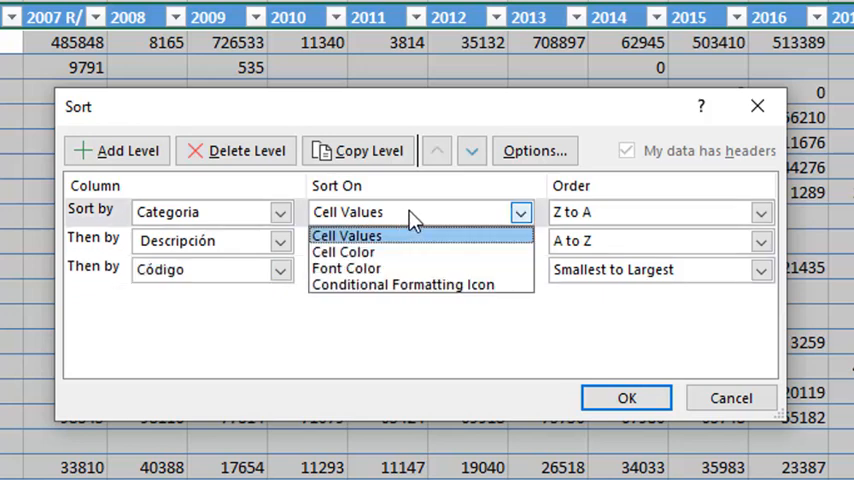
pyautogui.moveTo(392, 256)
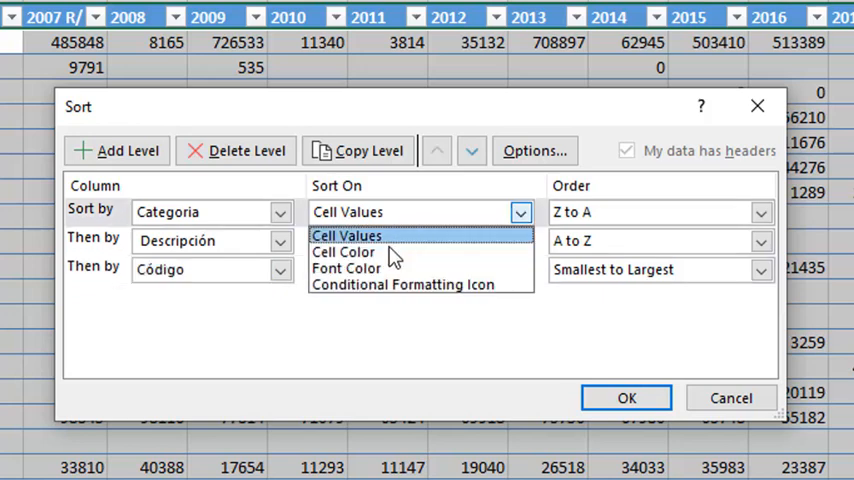
pyautogui.moveTo(344, 268)
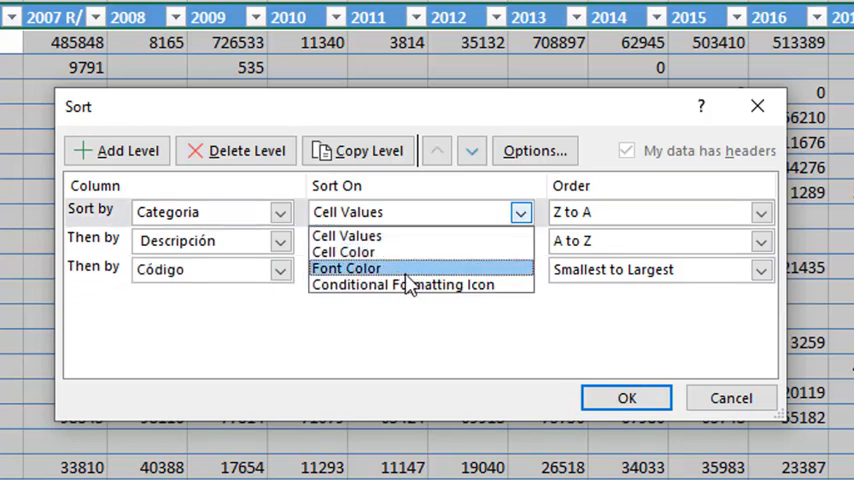
pyautogui.moveTo(430, 284)
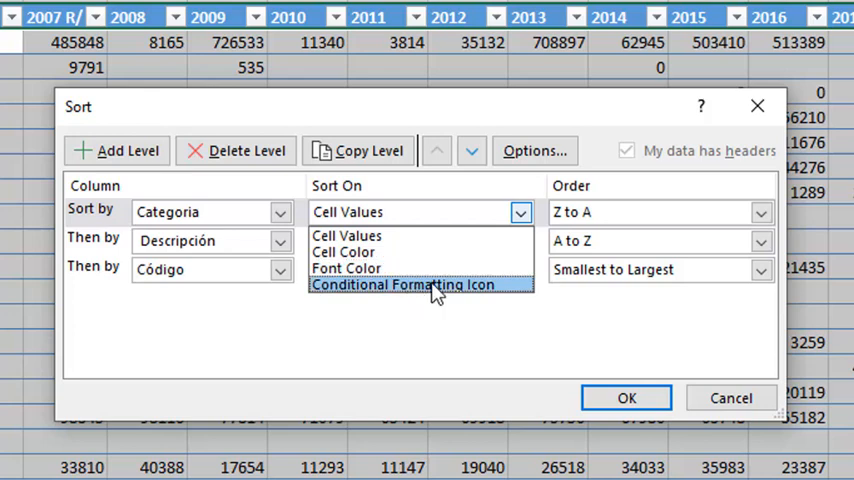
pyautogui.click(346, 236)
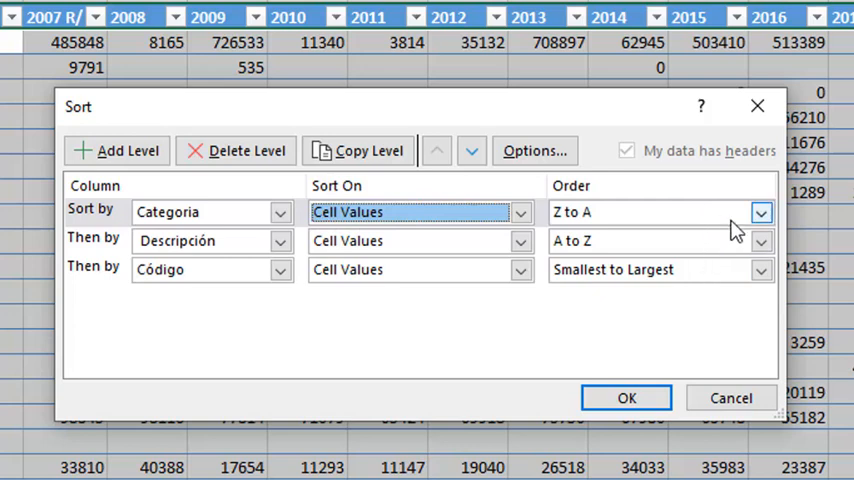
# Step: Set Categoria and Descripción to A to Z and choose the order for Código
pyautogui.click(760, 212)
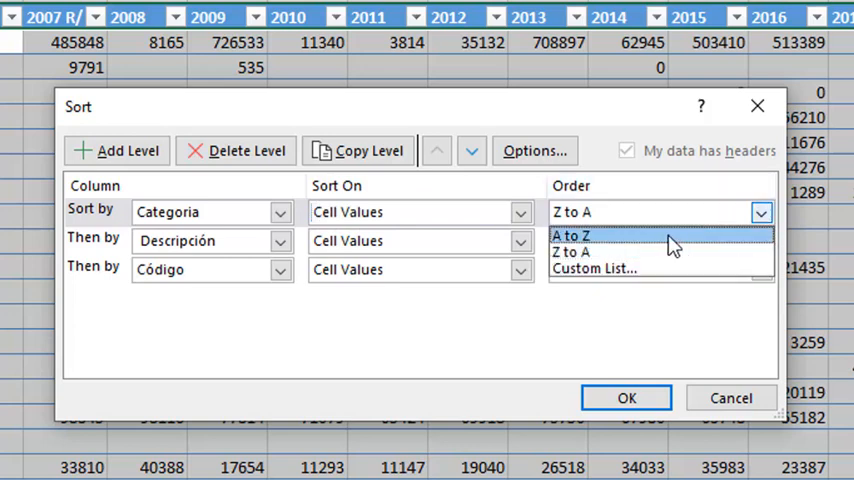
pyautogui.click(572, 236)
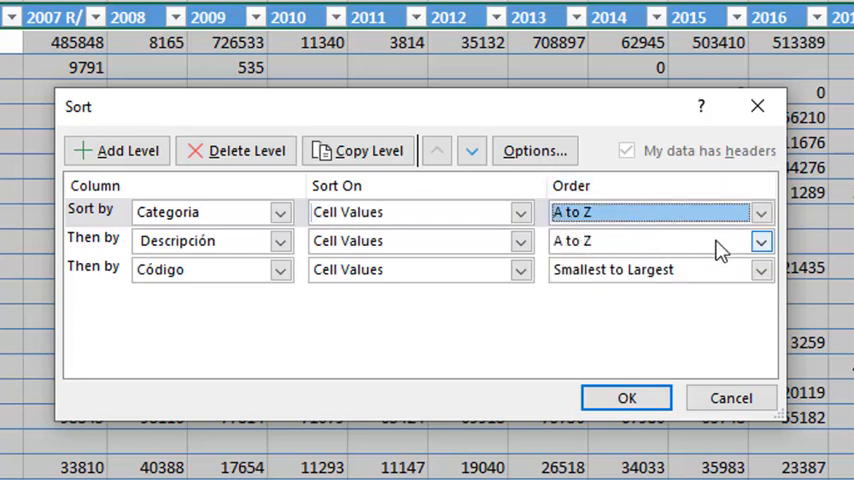
pyautogui.moveTo(612, 236)
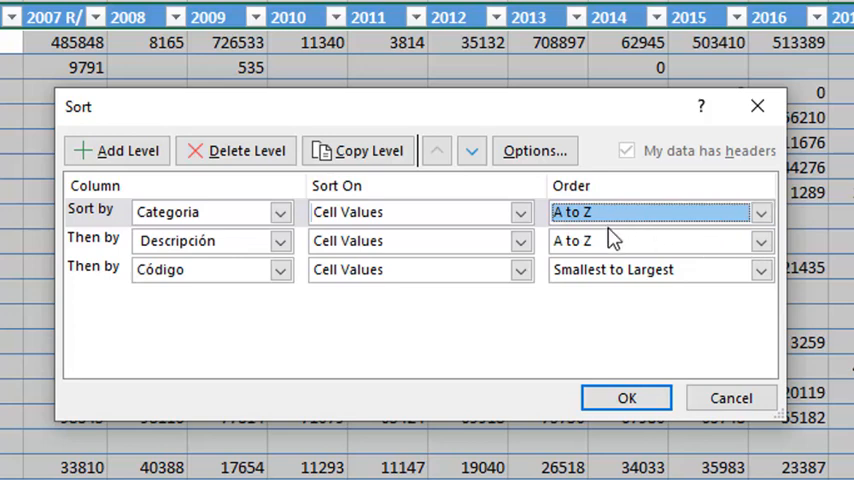
pyautogui.click(760, 240)
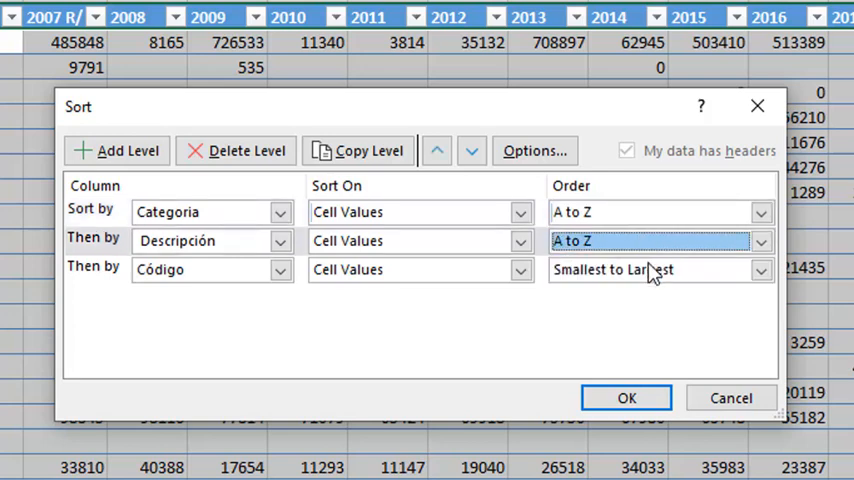
pyautogui.click(760, 270)
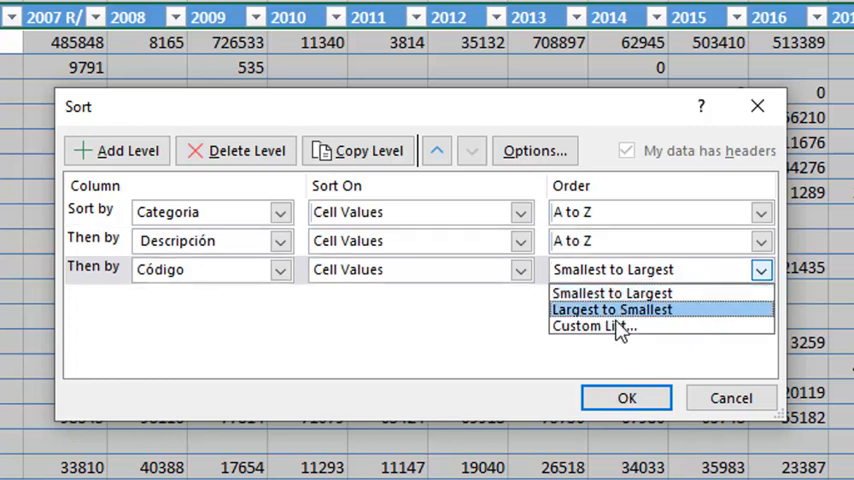
pyautogui.moveTo(610, 292)
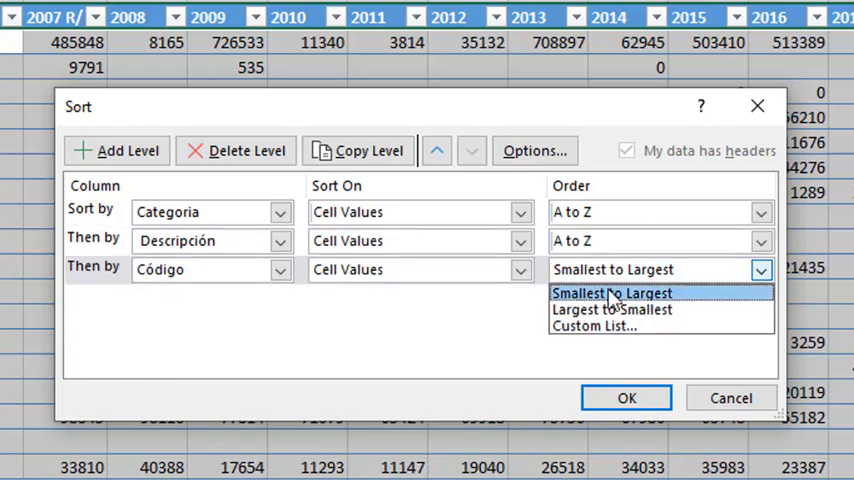
pyautogui.moveTo(660, 308)
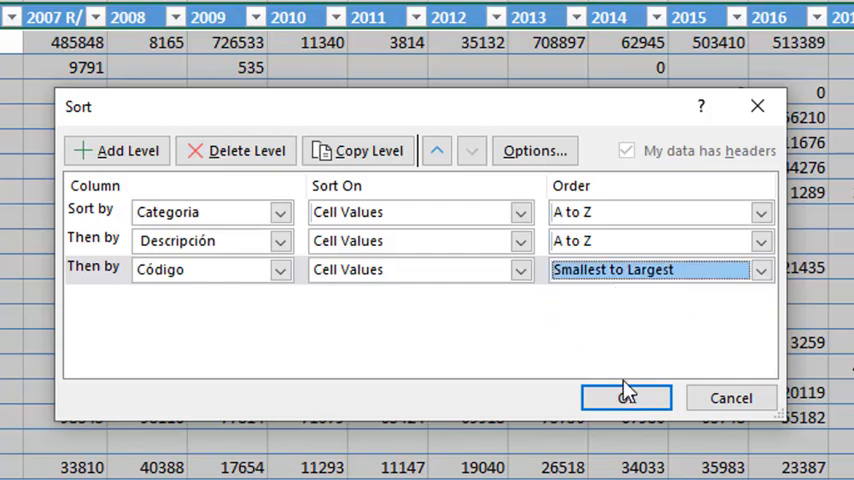
# Step: Apply the three-level sort so Industria subsectors come first, totals row at the bottom
pyautogui.click(624, 396)
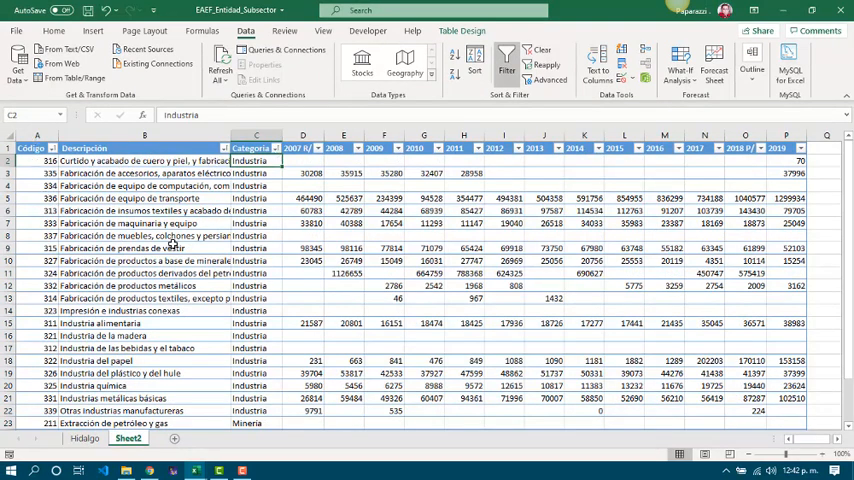
pyautogui.scroll(-3)
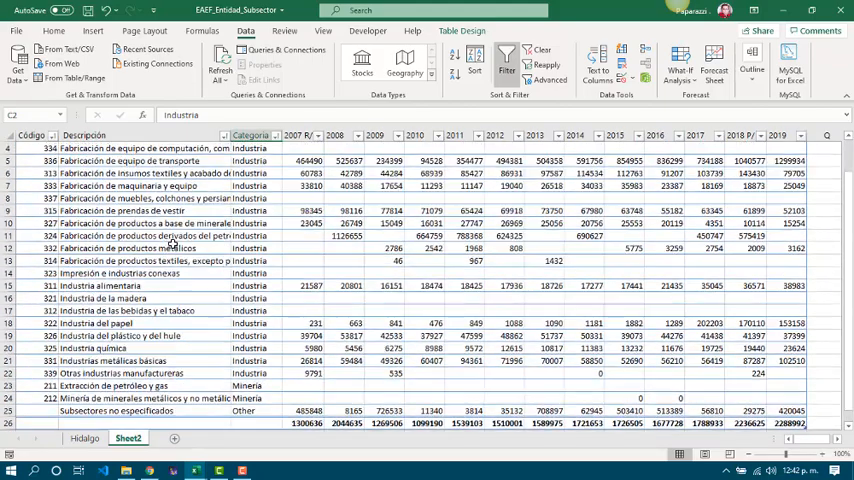